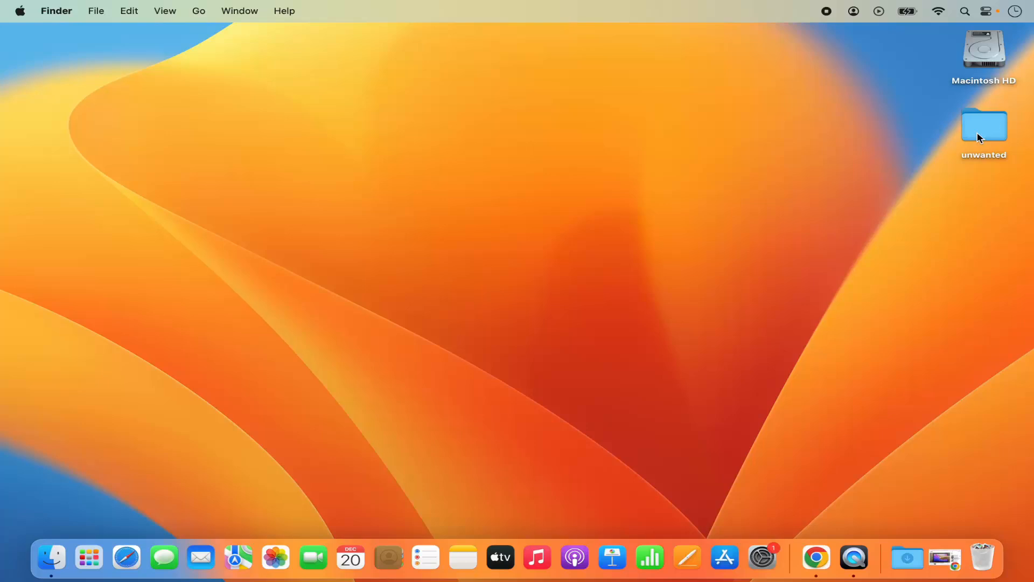
- Open Documents from the Finder Dock icon's menu in a new window
right_click(984, 126)
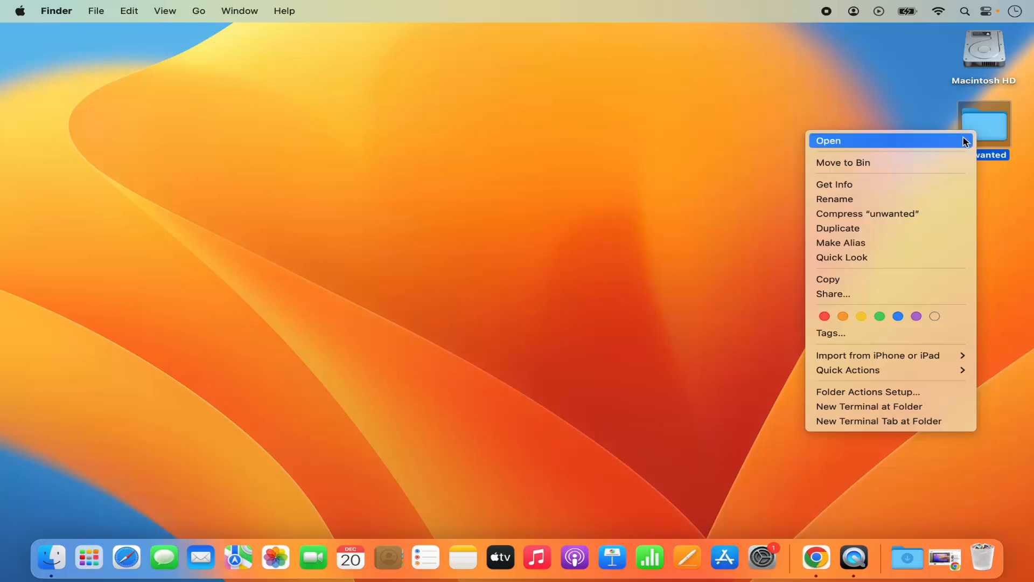
mouse_move(963, 147)
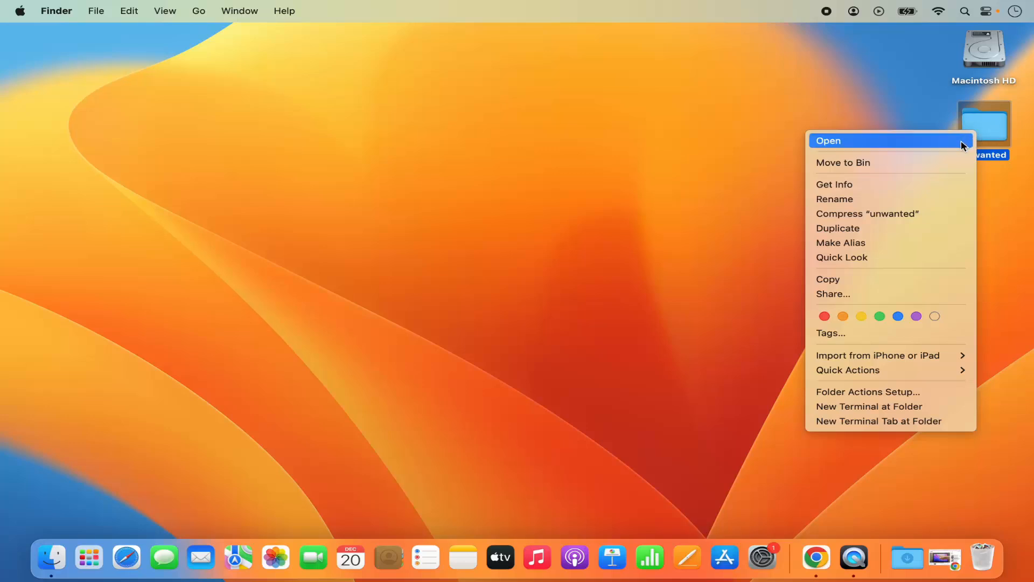
mouse_move(998, 141)
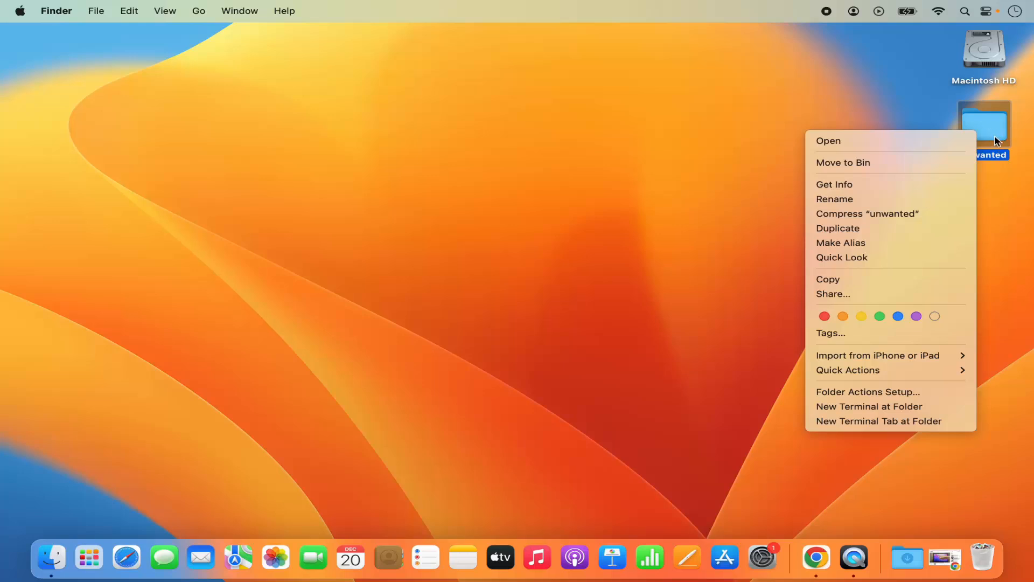
mouse_move(992, 139)
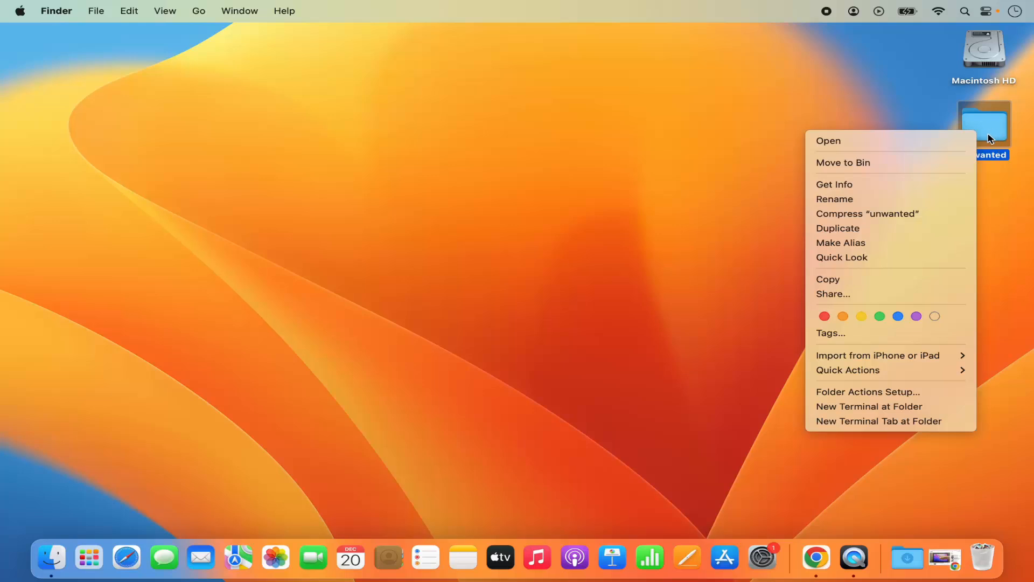
mouse_move(844, 162)
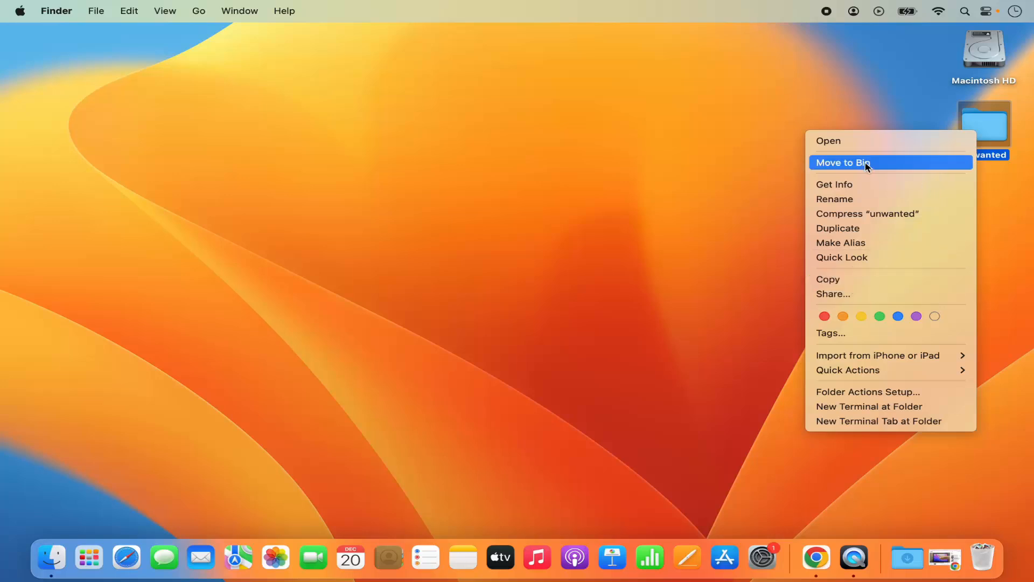
mouse_move(882, 167)
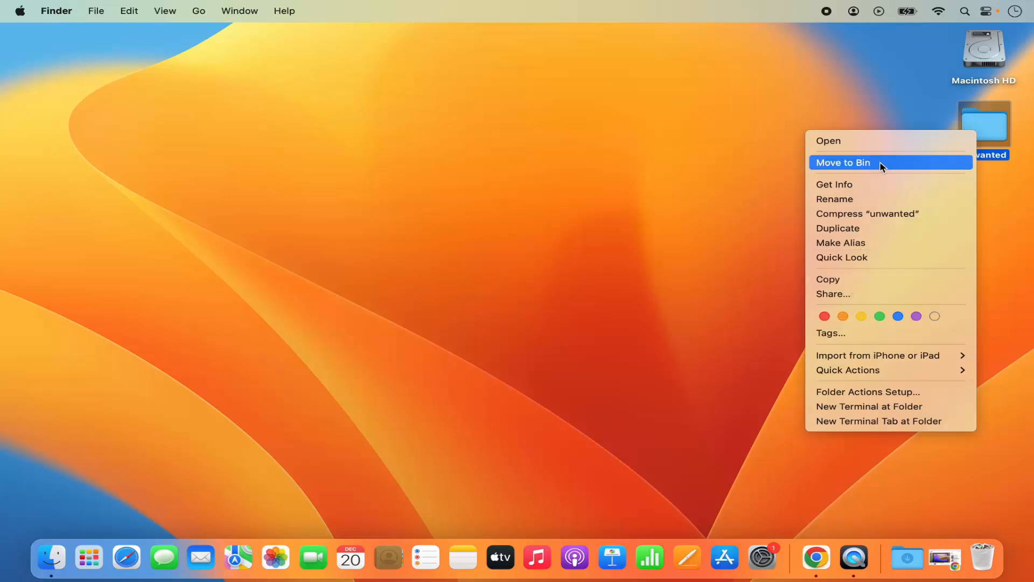
mouse_move(718, 201)
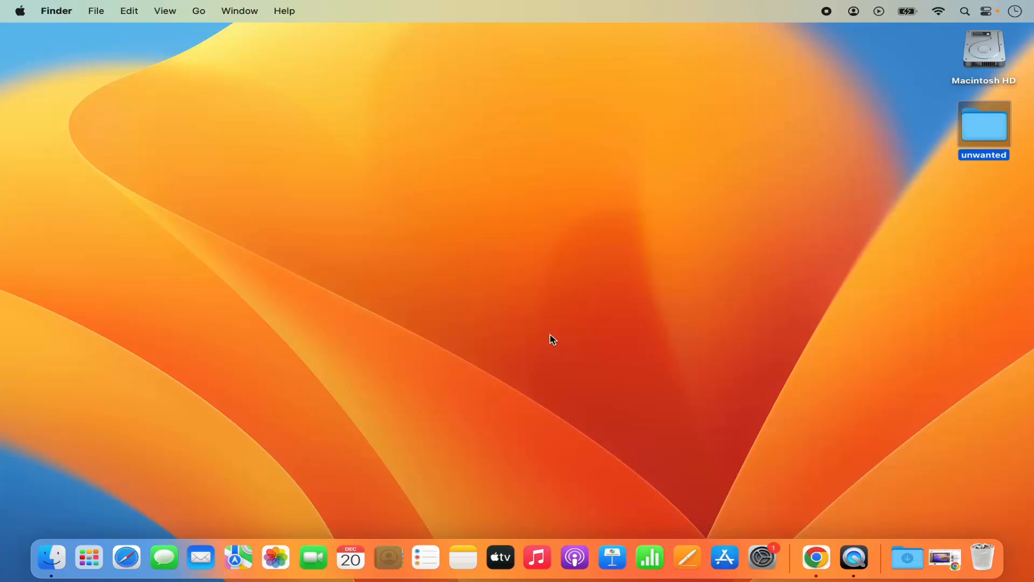
mouse_move(52, 558)
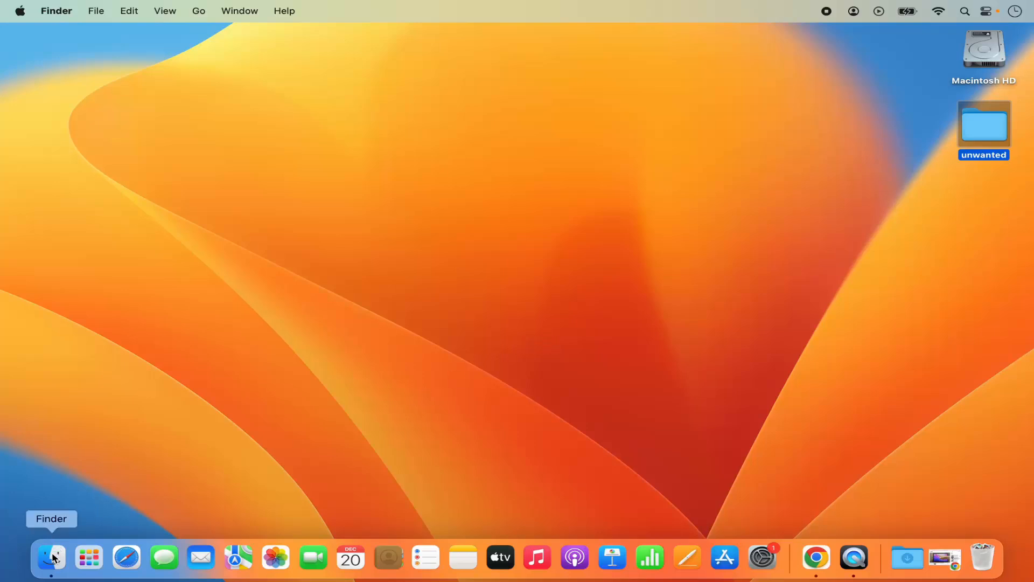
right_click(50, 558)
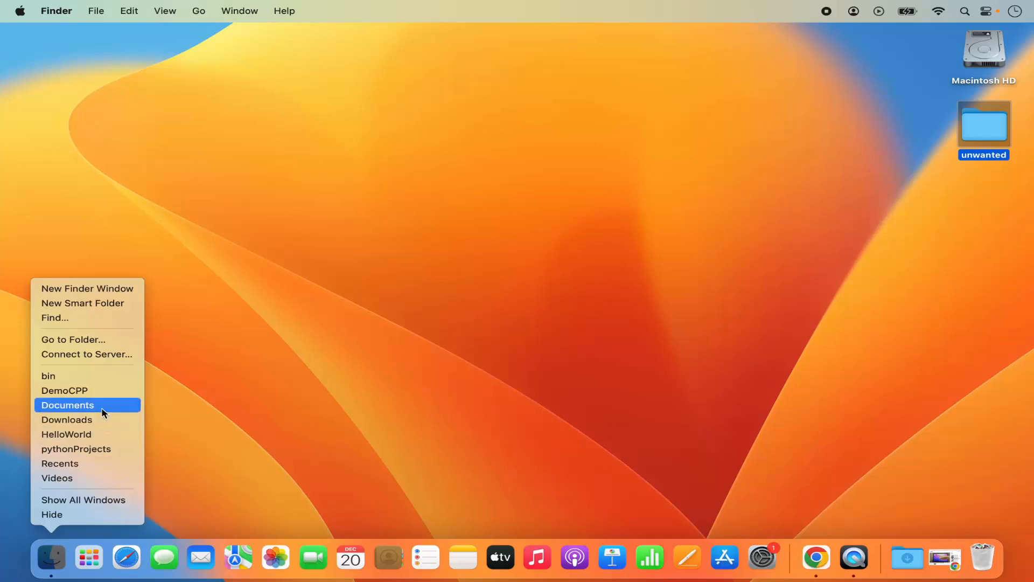
mouse_move(84, 413)
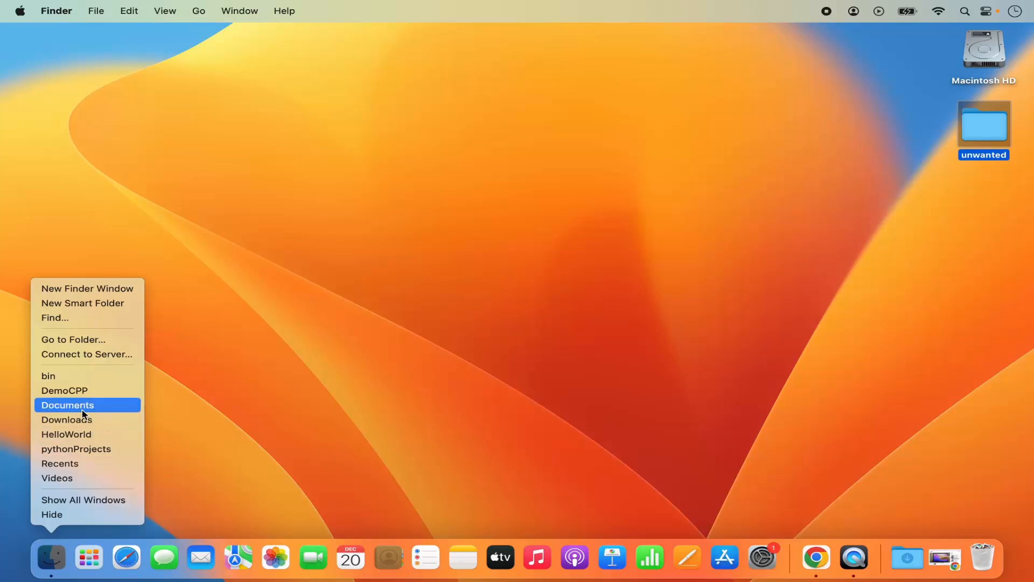
mouse_move(91, 413)
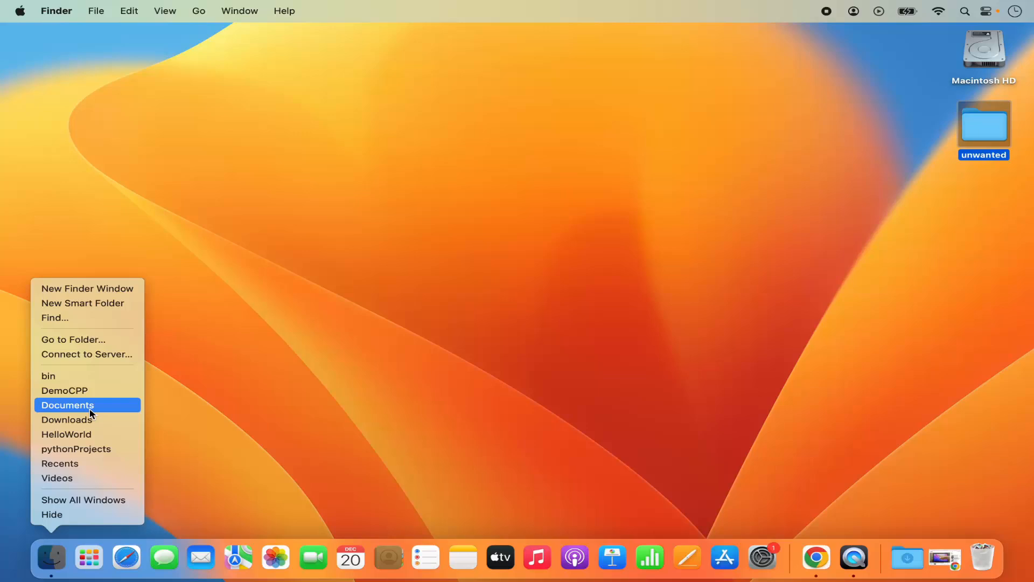
mouse_move(67, 405)
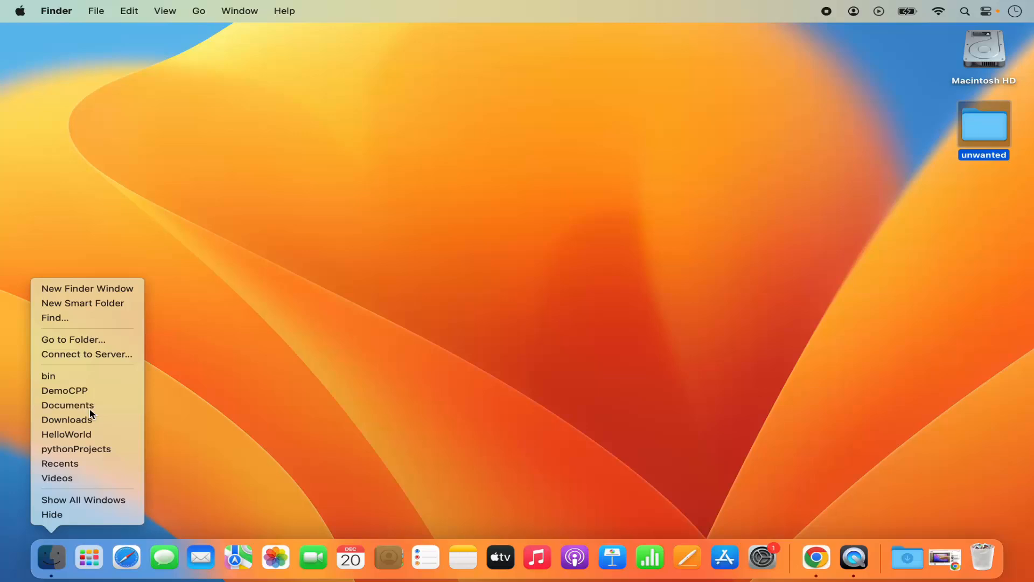
click(68, 405)
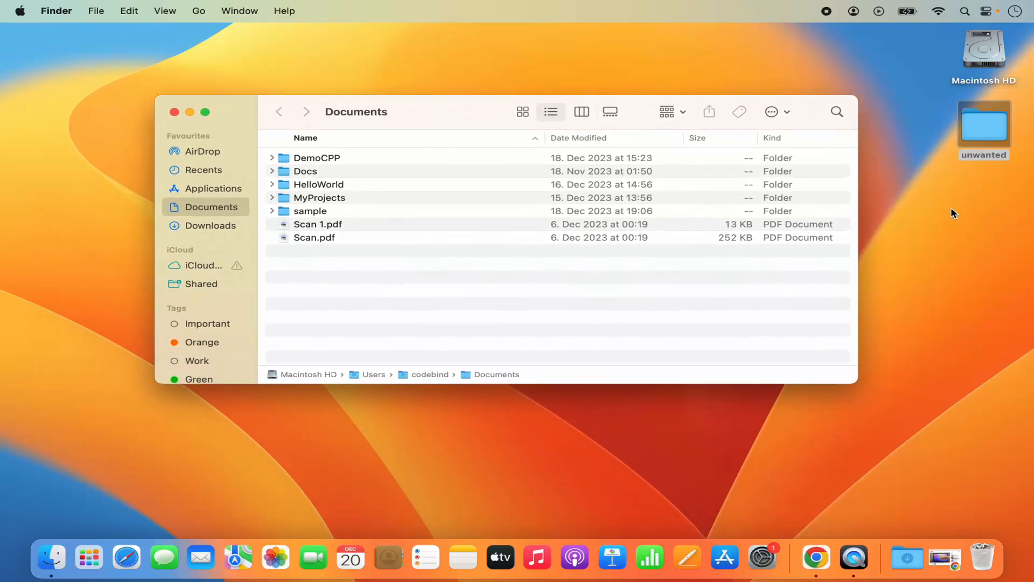
- Drag the unwanted desktop folder into the open Documents window
click(984, 122)
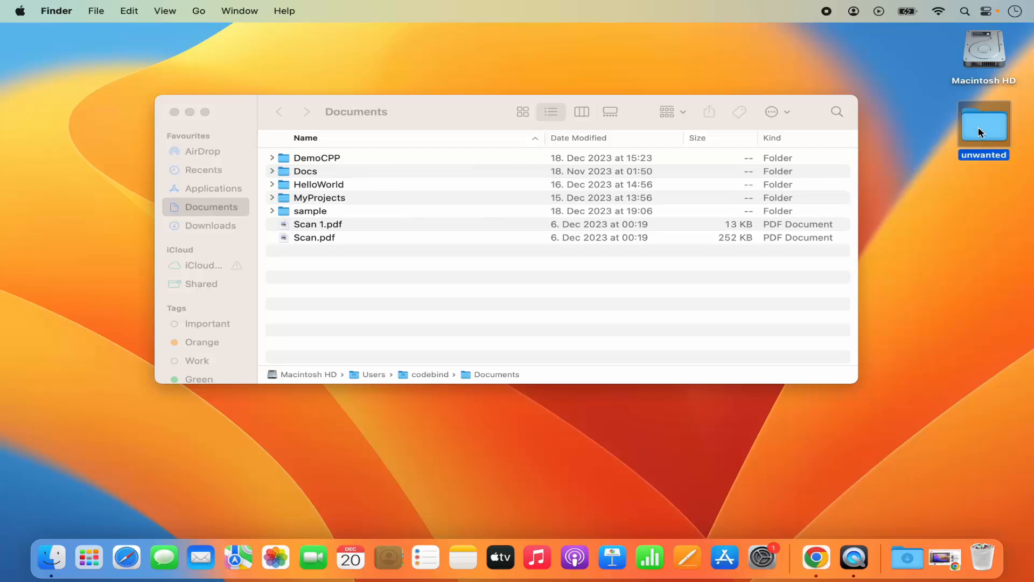
mouse_move(986, 134)
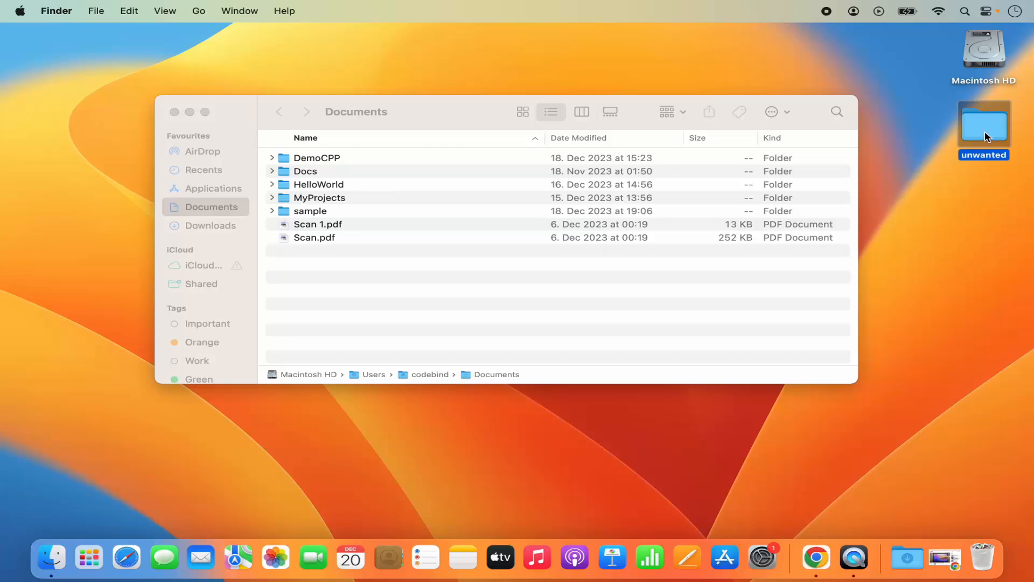
drag(983, 126, 947, 150)
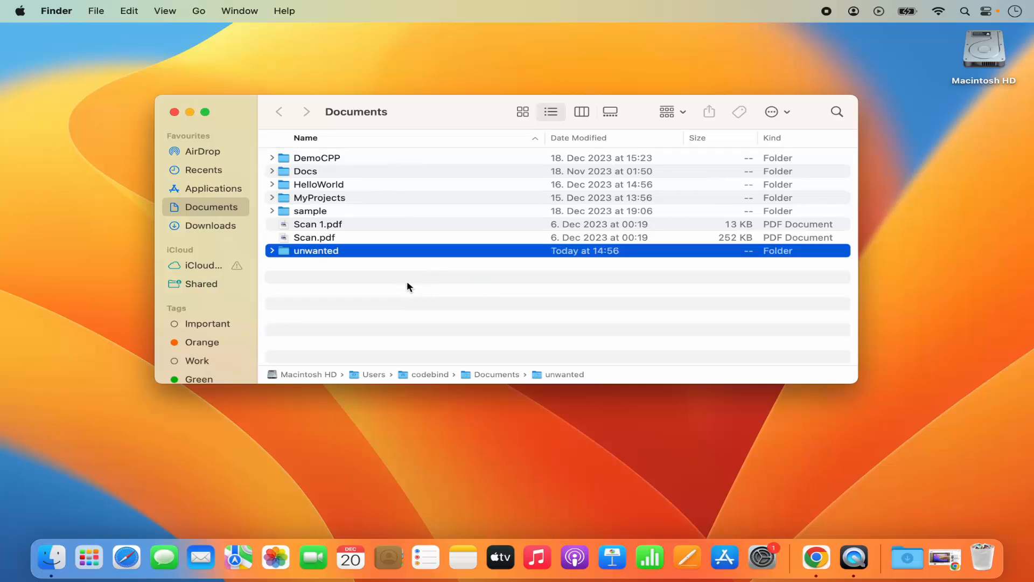
mouse_move(979, 115)
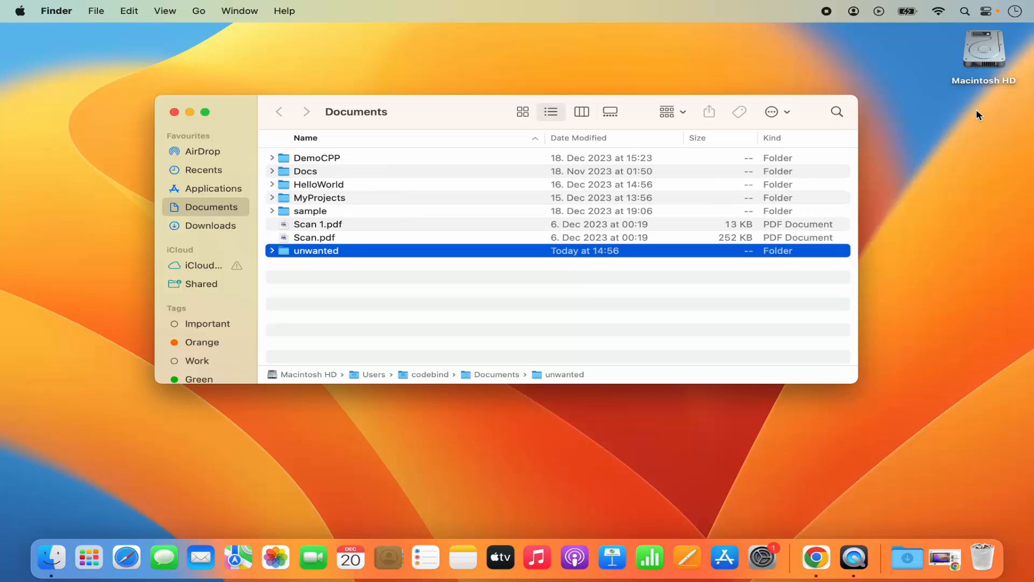
mouse_move(492, 274)
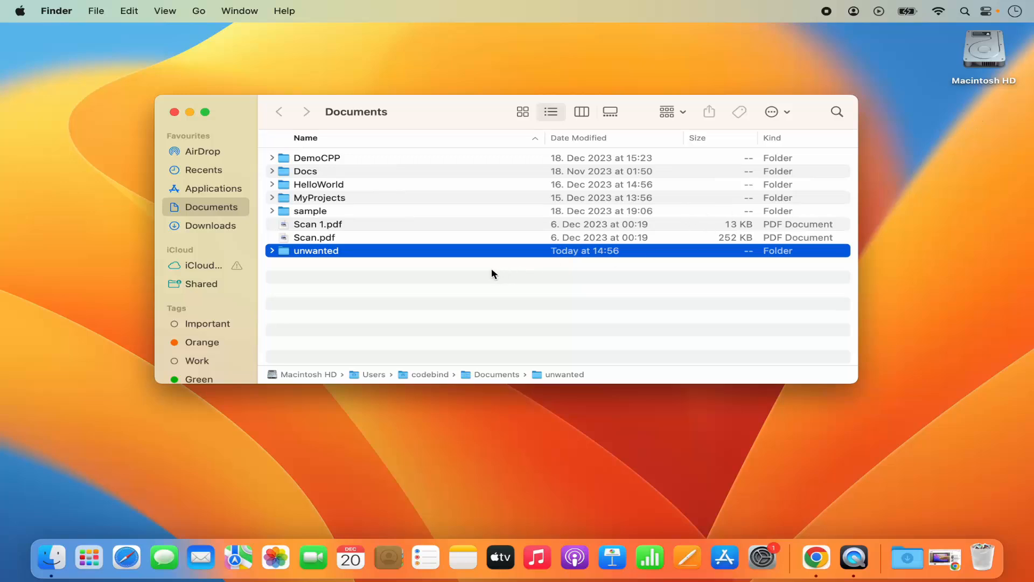
mouse_move(396, 288)
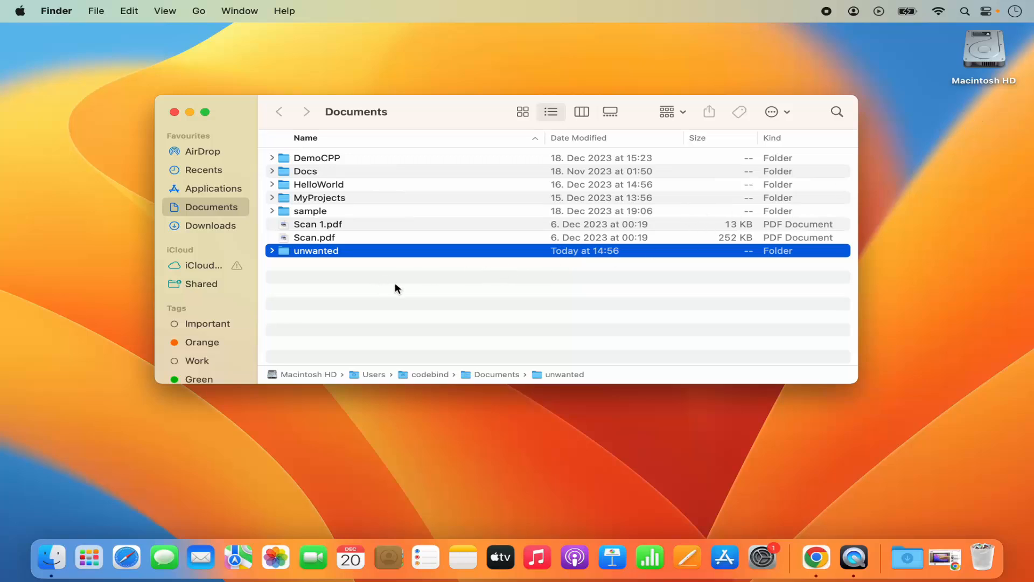
mouse_move(514, 317)
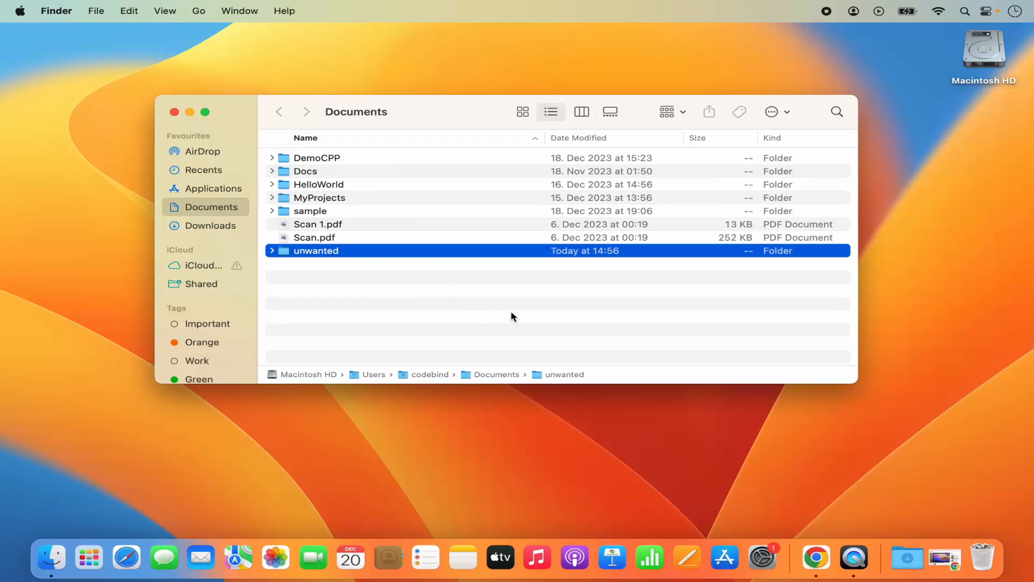
mouse_move(939, 191)
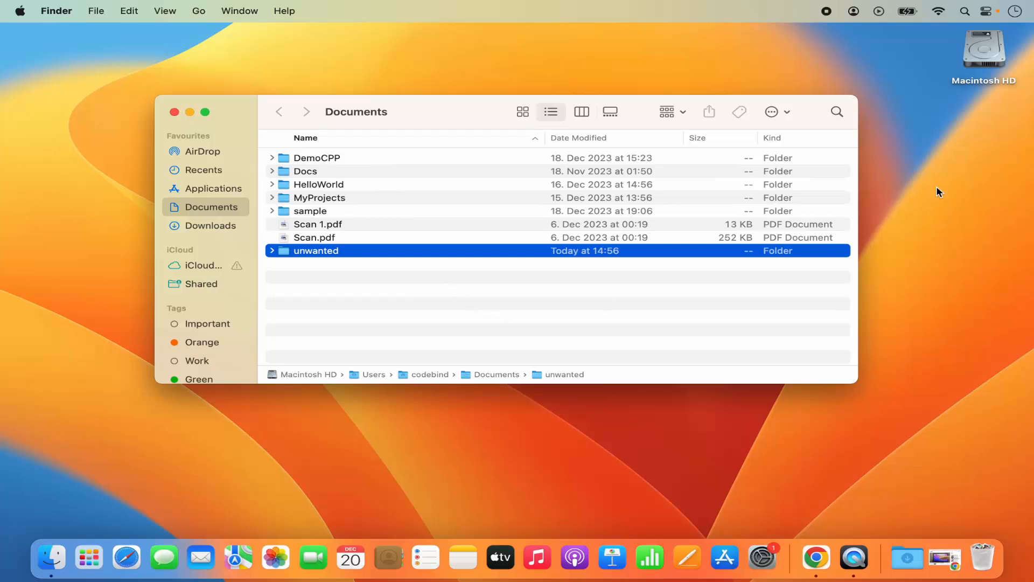
mouse_move(957, 181)
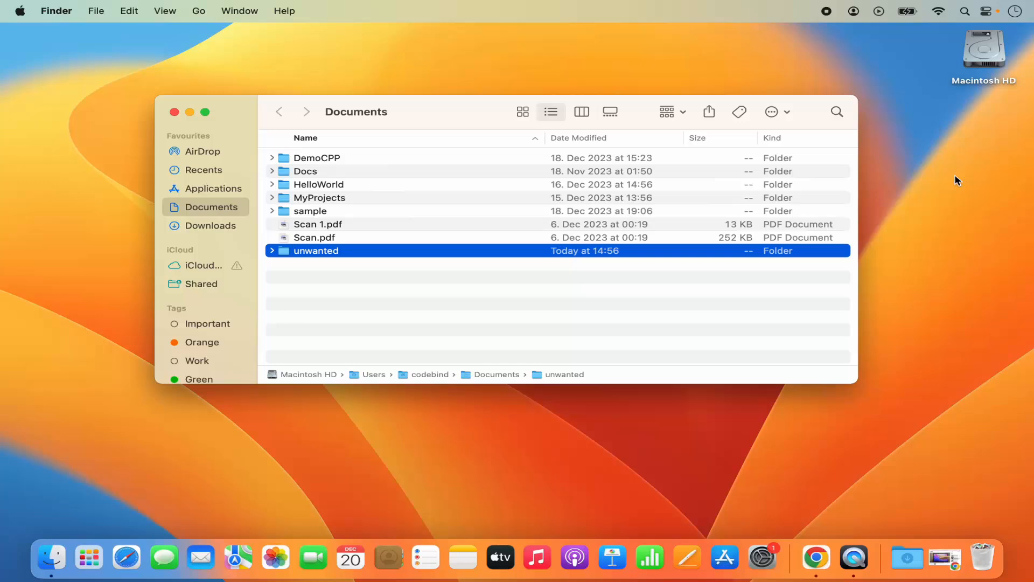
mouse_move(638, 270)
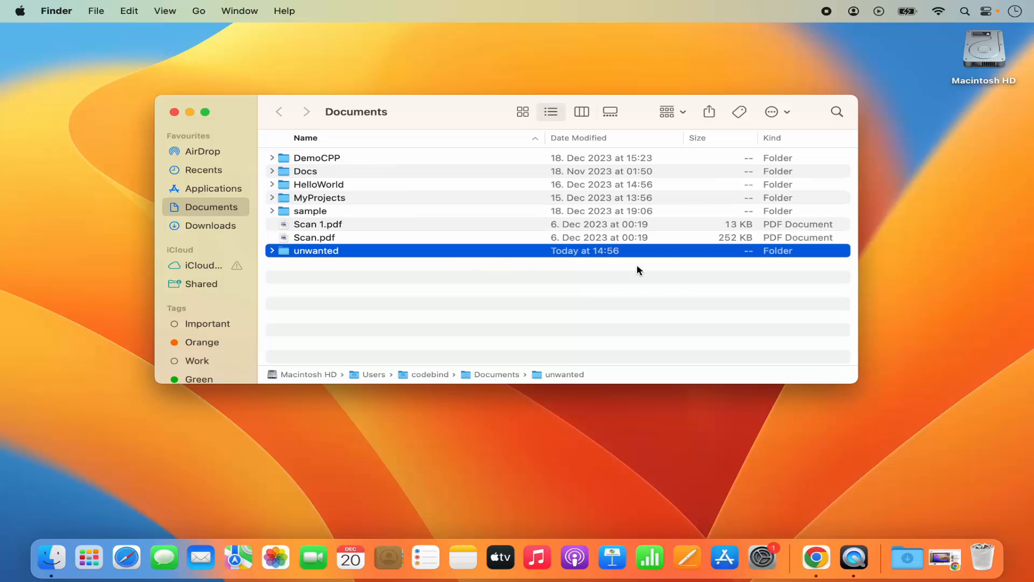
mouse_move(488, 284)
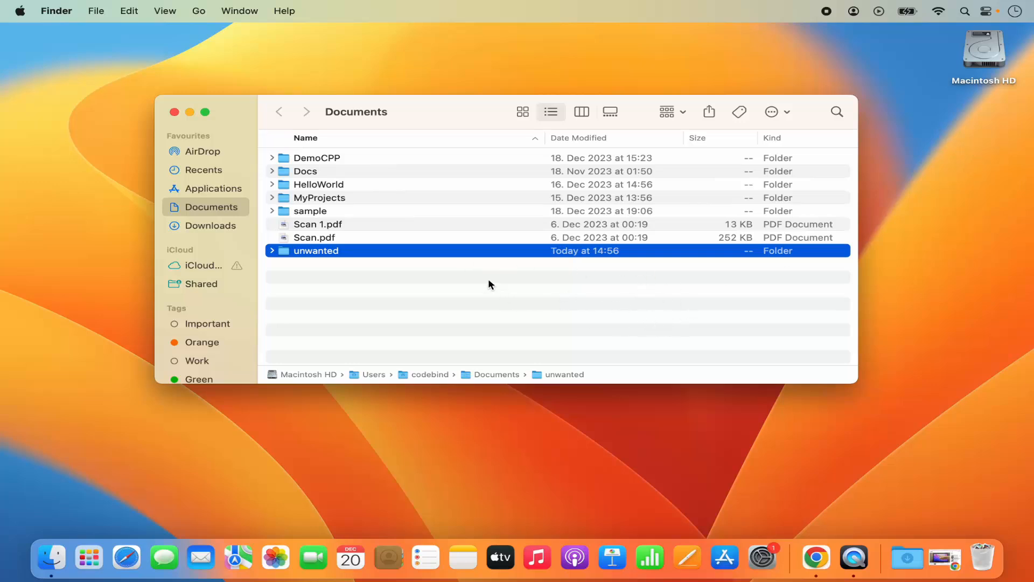
mouse_move(450, 303)
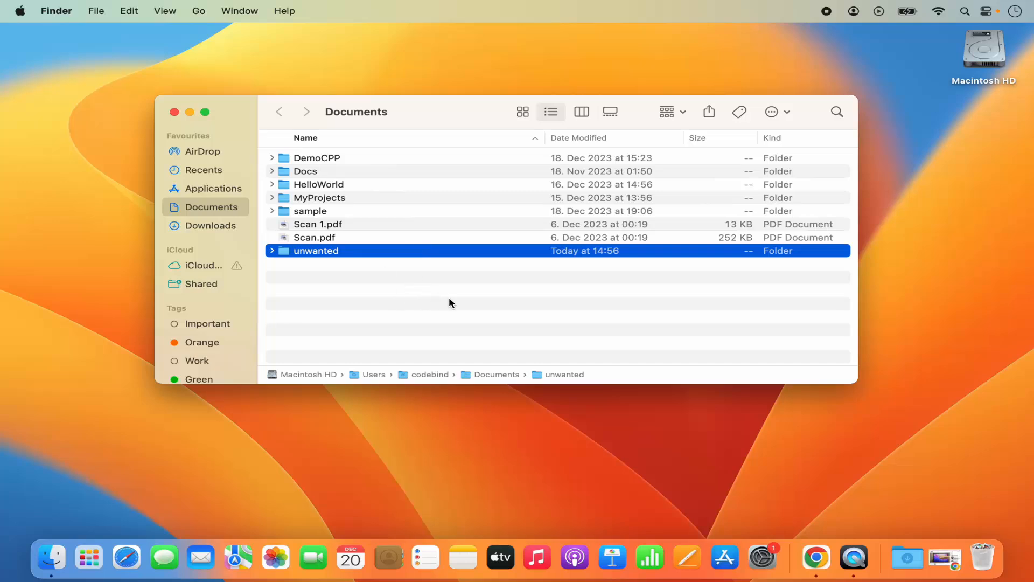
mouse_move(935, 201)
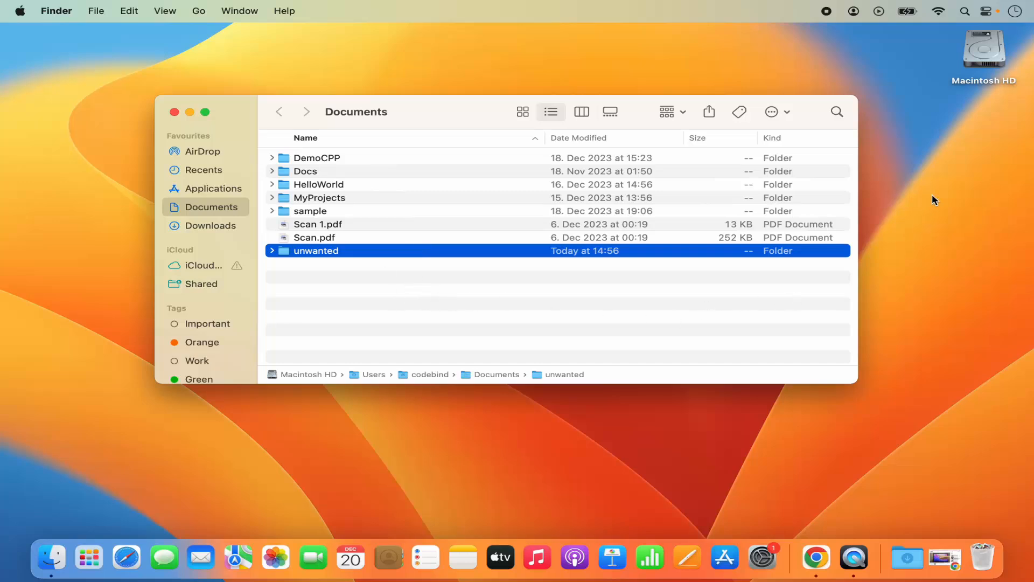
mouse_move(982, 135)
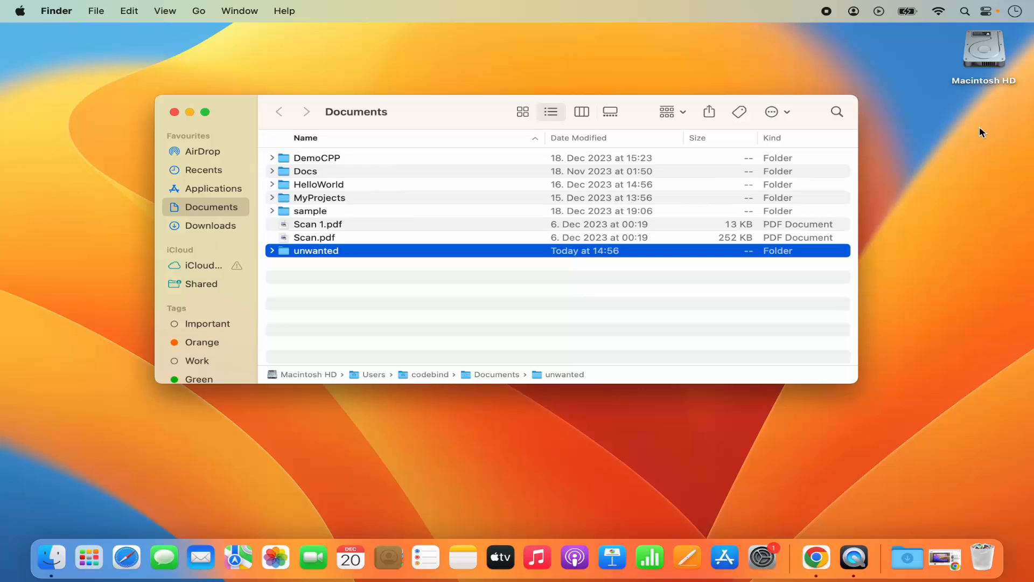
mouse_move(399, 300)
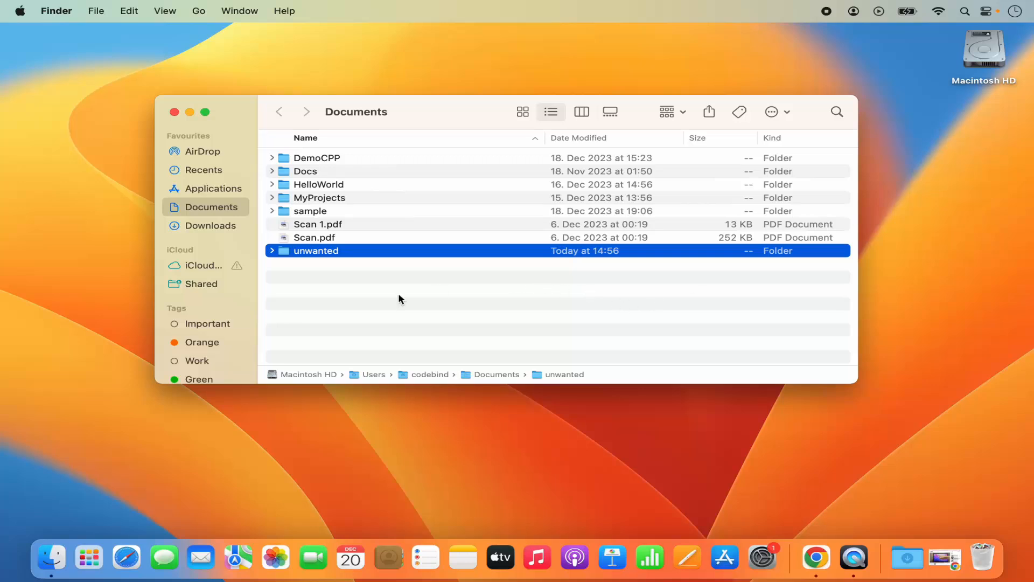
mouse_move(435, 297)
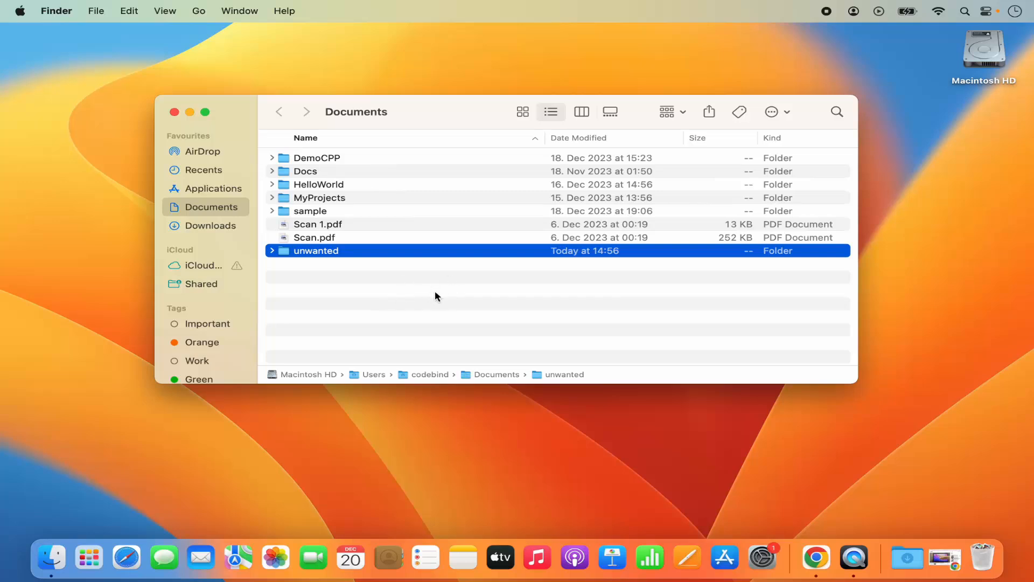
mouse_move(411, 302)
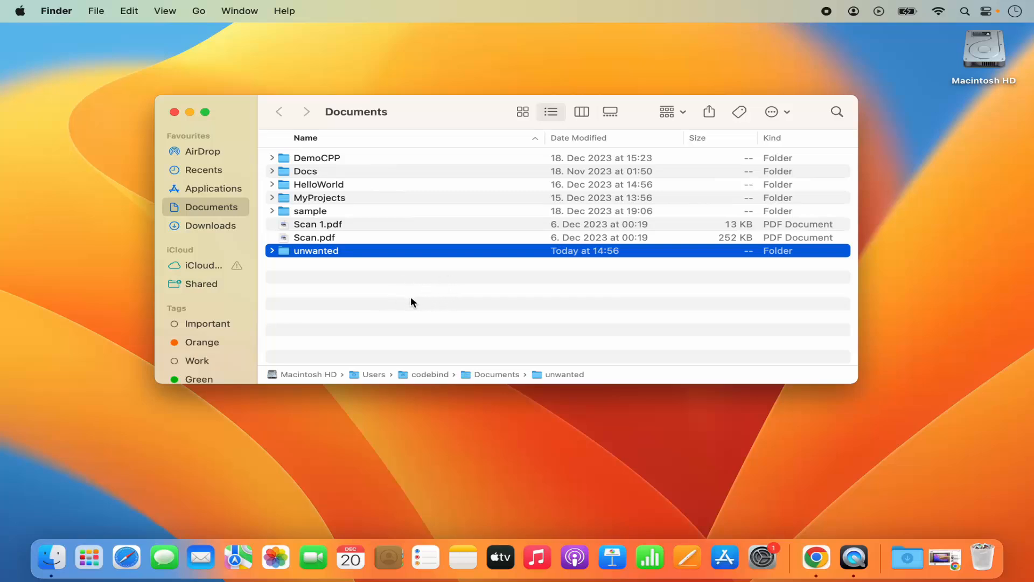
mouse_move(408, 298)
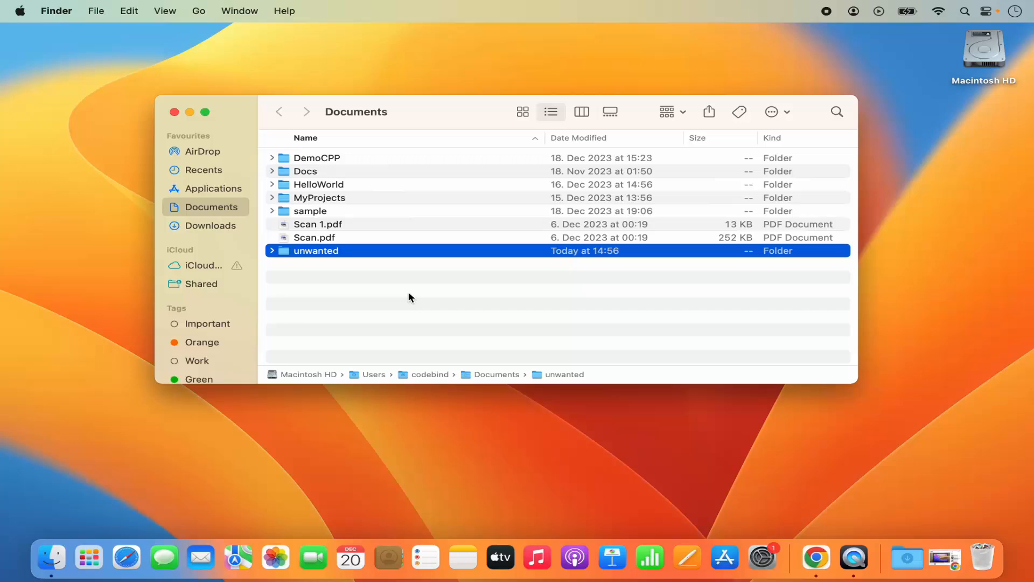
mouse_move(908, 253)
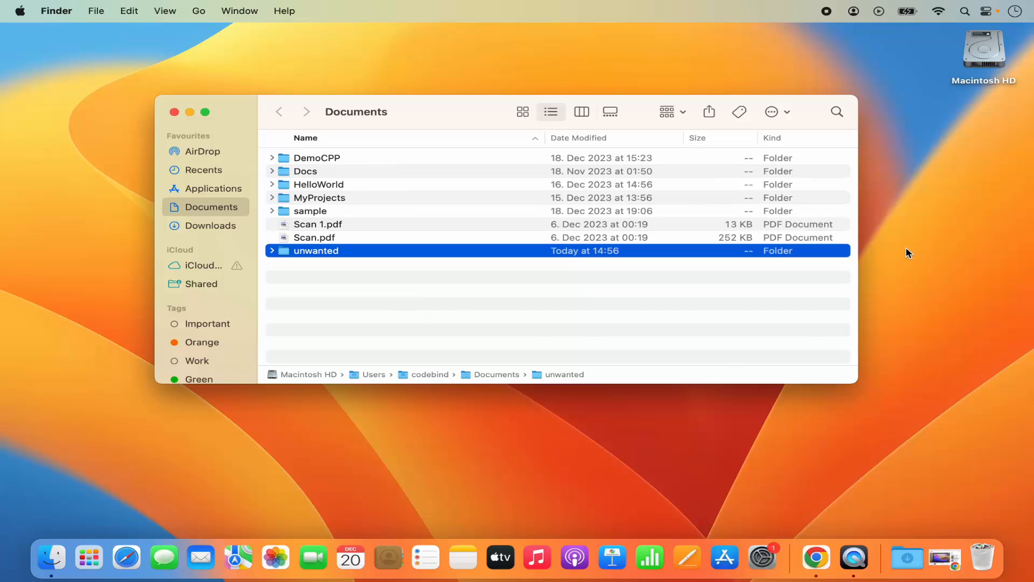
mouse_move(743, 281)
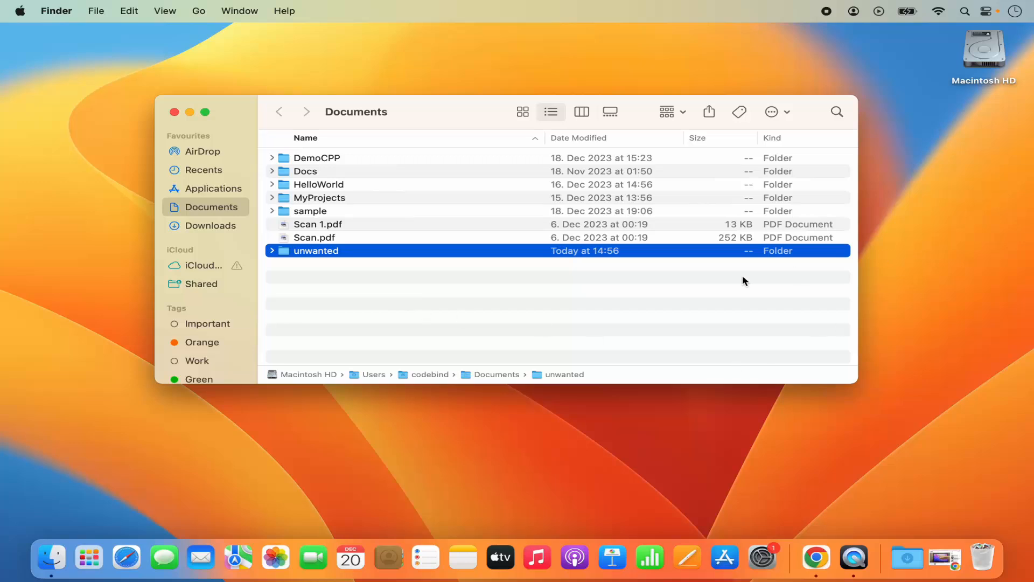
mouse_move(423, 311)
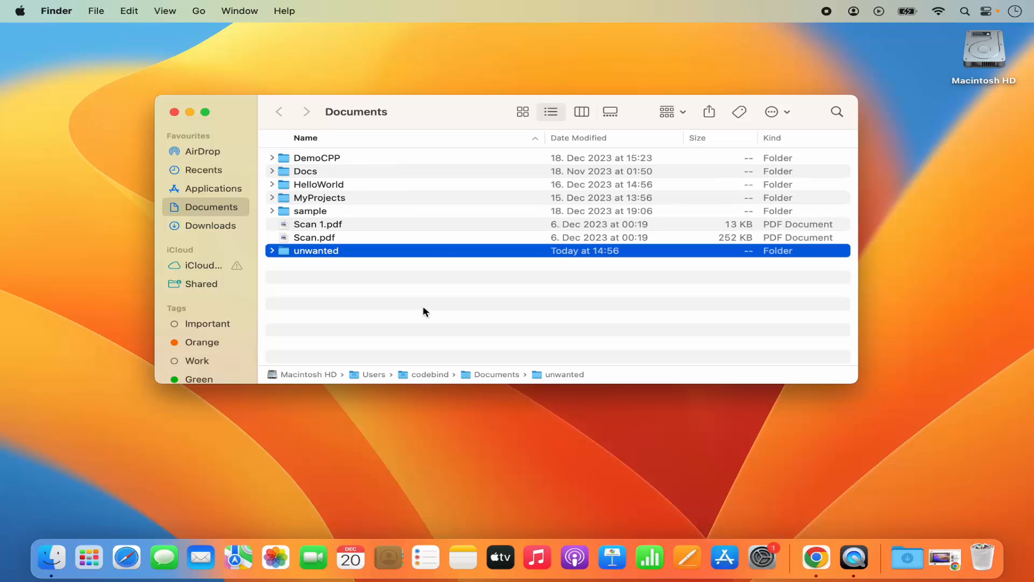
mouse_move(392, 285)
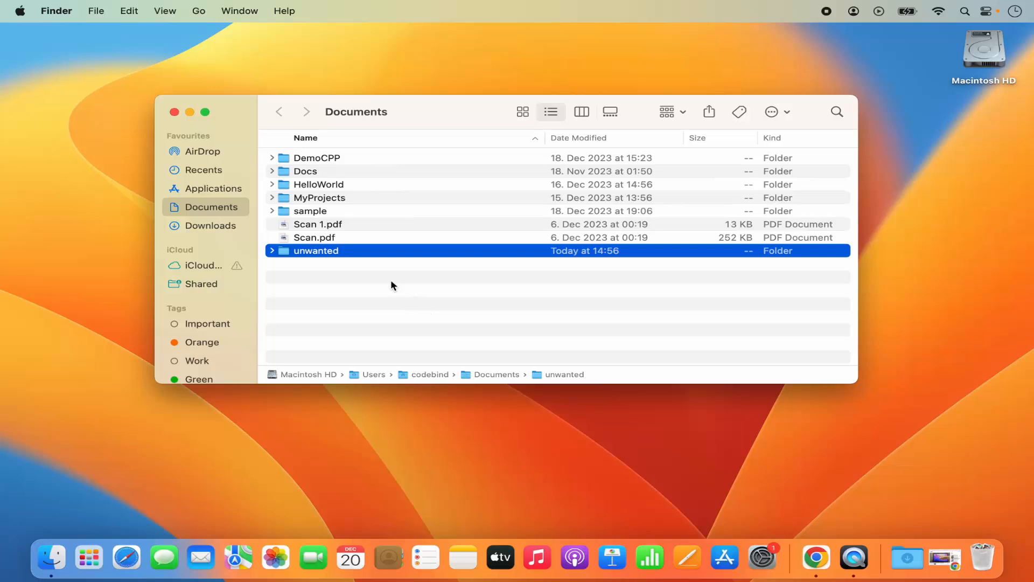
- Close the Documents window, leaving a new Finder window showing Applications
click(174, 112)
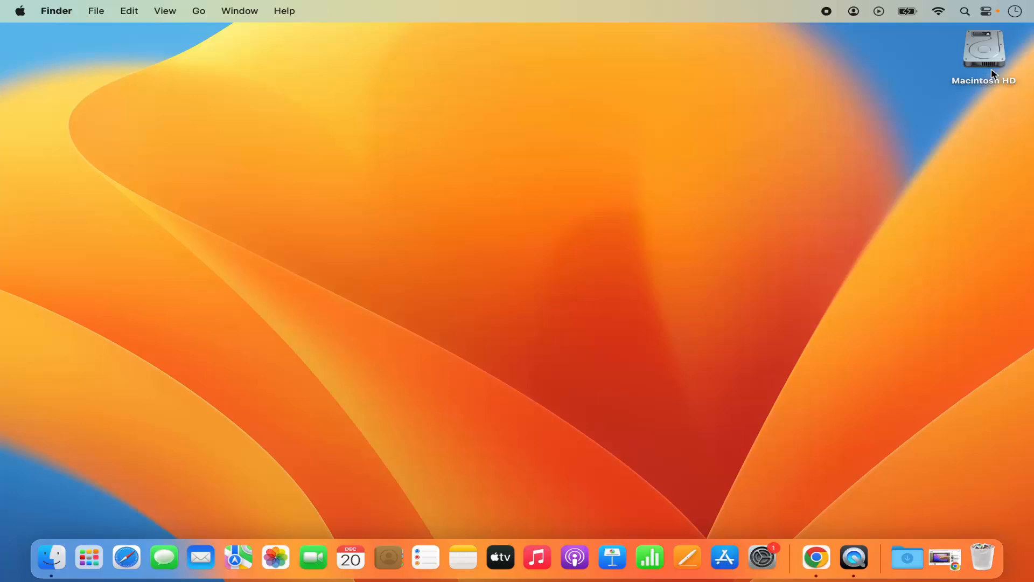
mouse_move(984, 86)
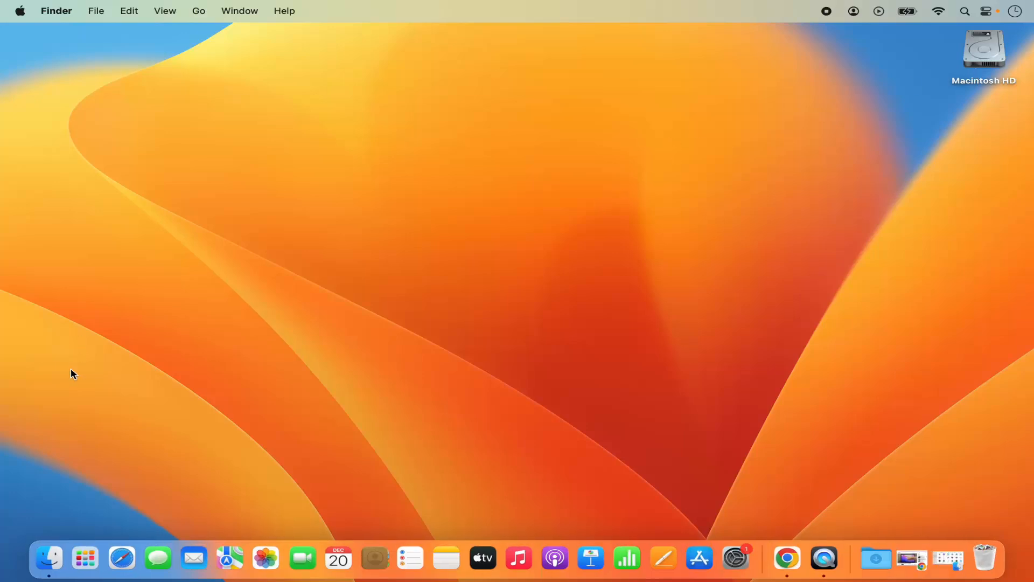
click(48, 559)
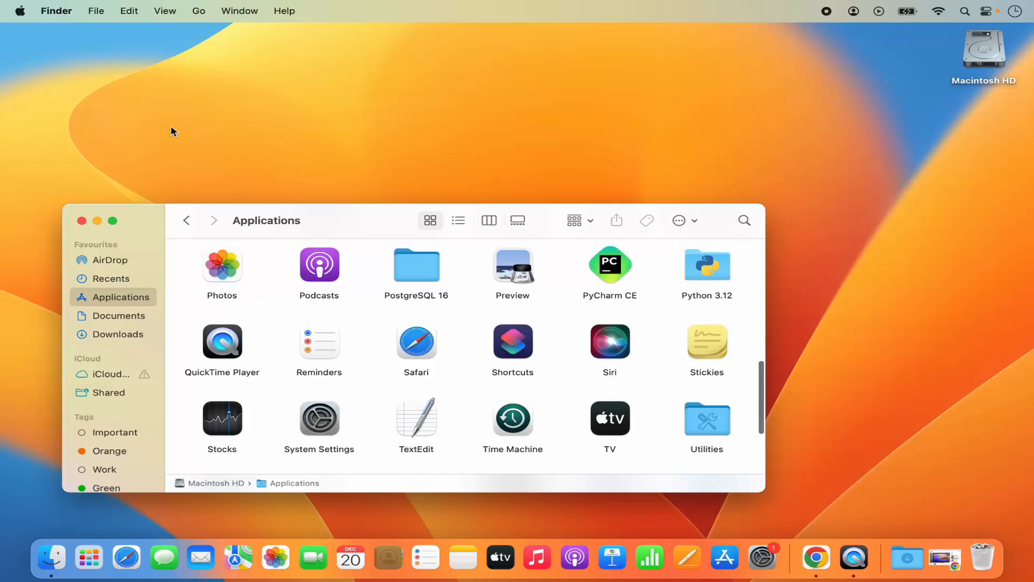
- Choose Settings… from the Finder menu in the menu bar
click(56, 11)
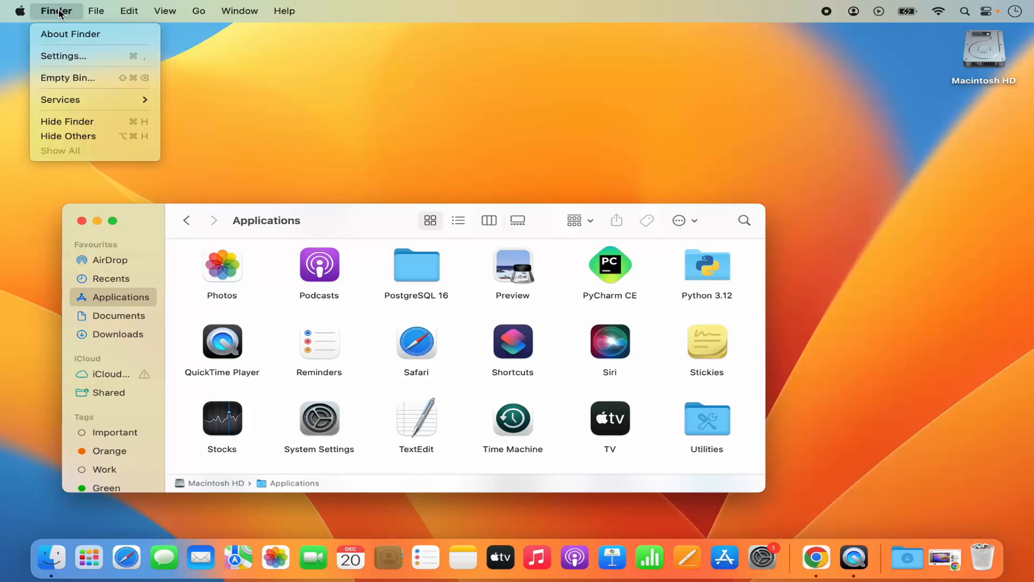
mouse_move(66, 56)
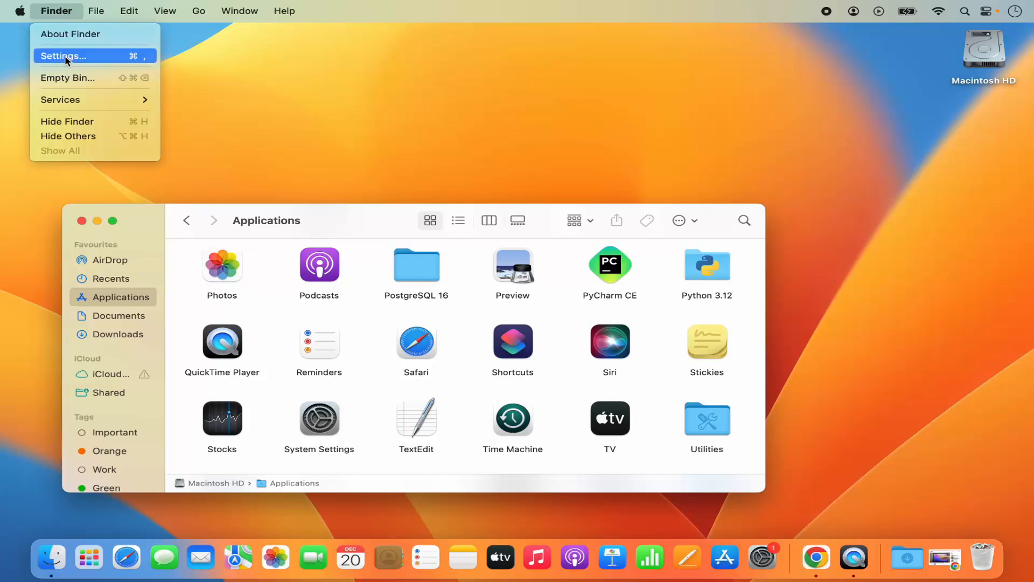
click(64, 55)
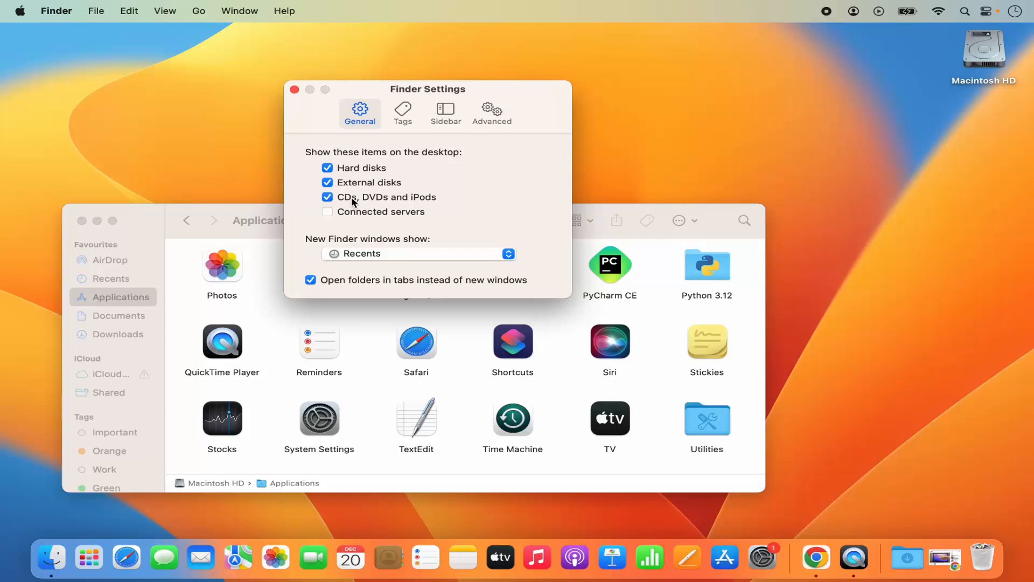
mouse_move(407, 202)
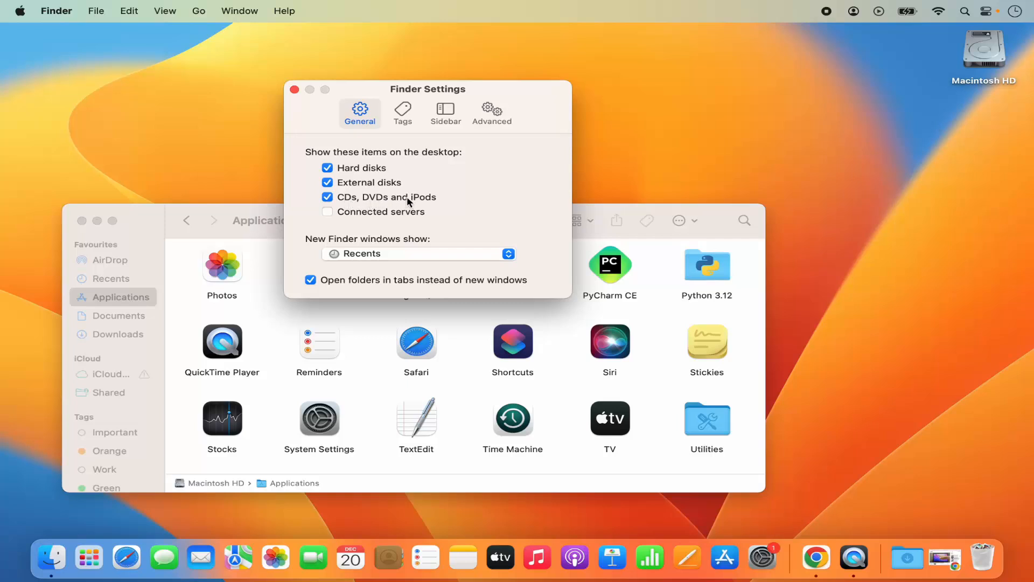
- Close the Applications window, leaving Finder Settings open on its General pane
click(83, 221)
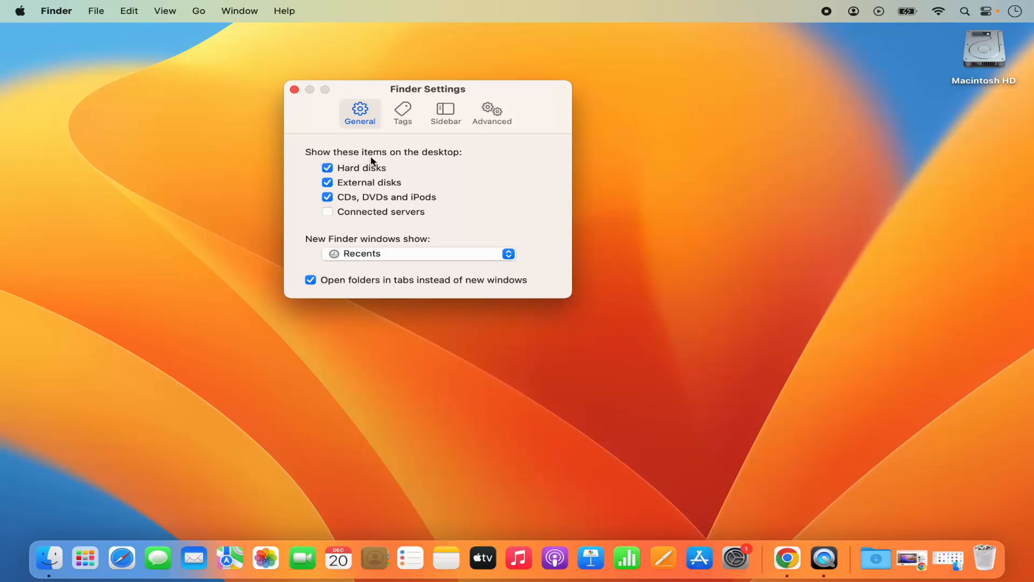
mouse_move(438, 159)
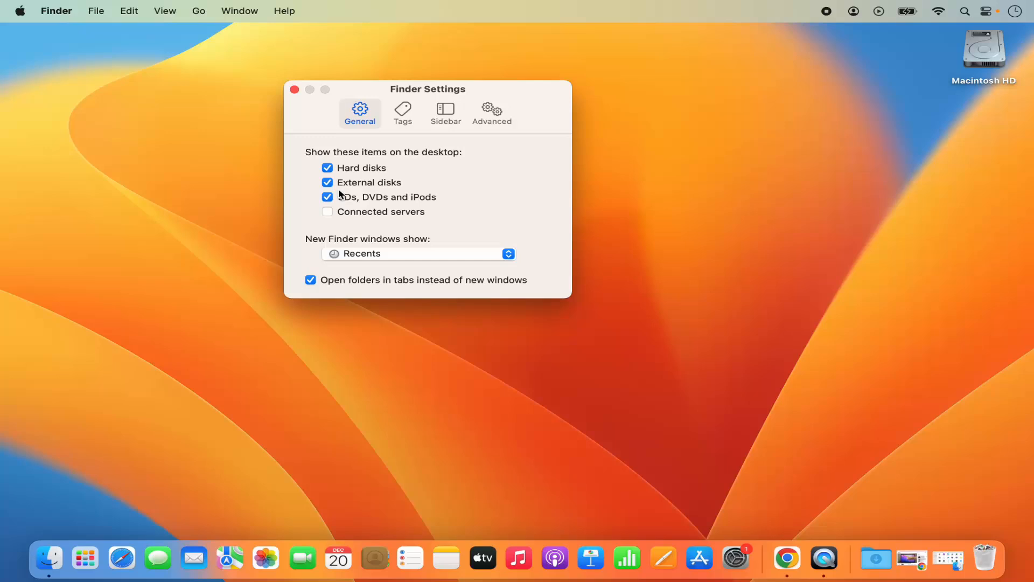
mouse_move(975, 56)
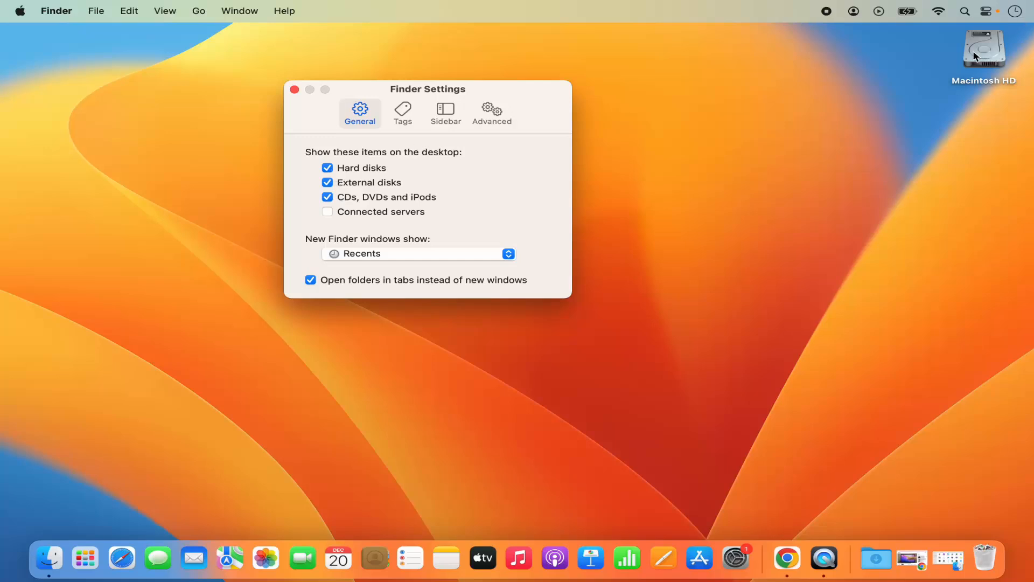
mouse_move(987, 71)
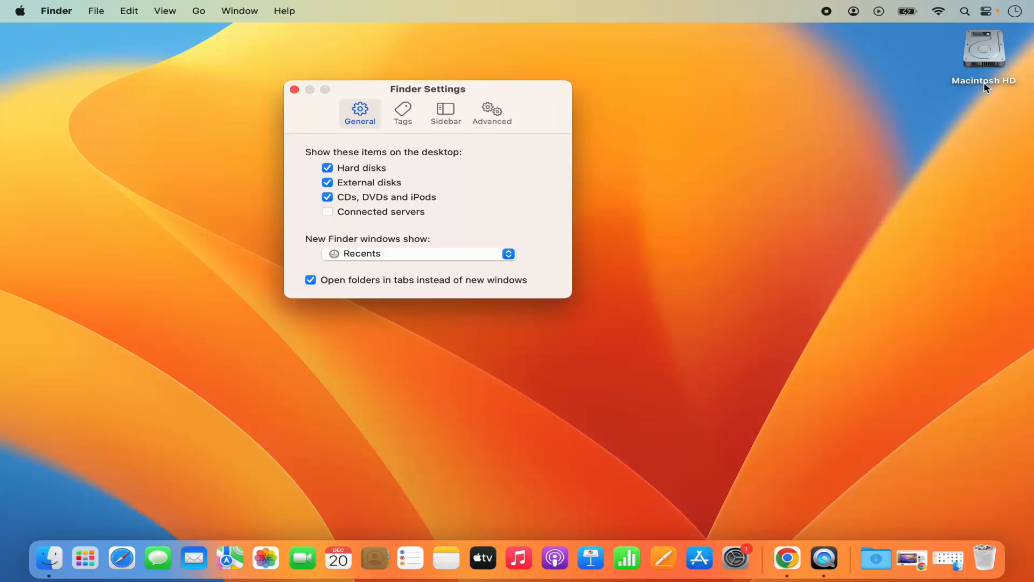
mouse_move(327, 168)
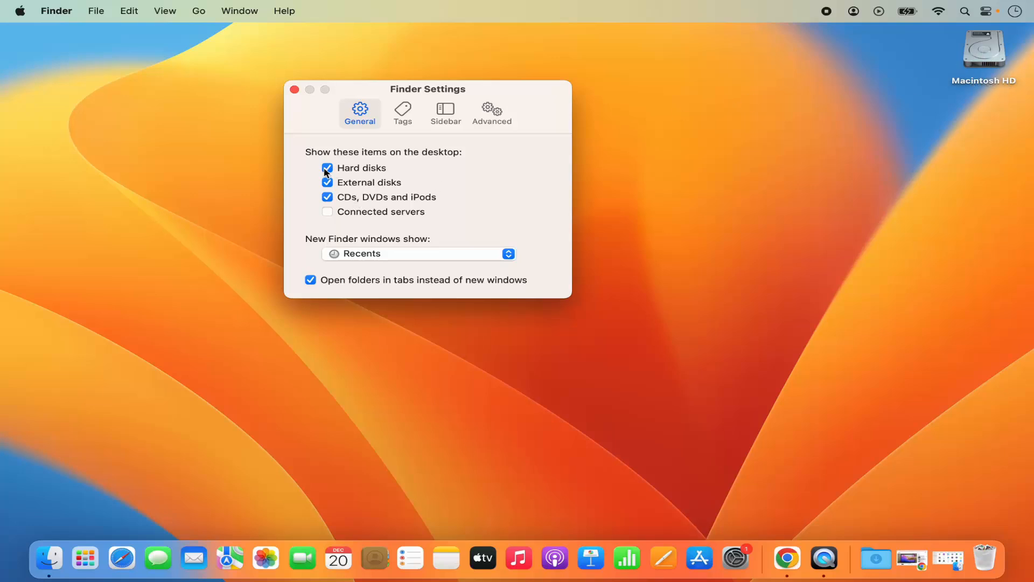
- Uncheck Hard disks so the Macintosh HD icon leaves the desktop
click(327, 167)
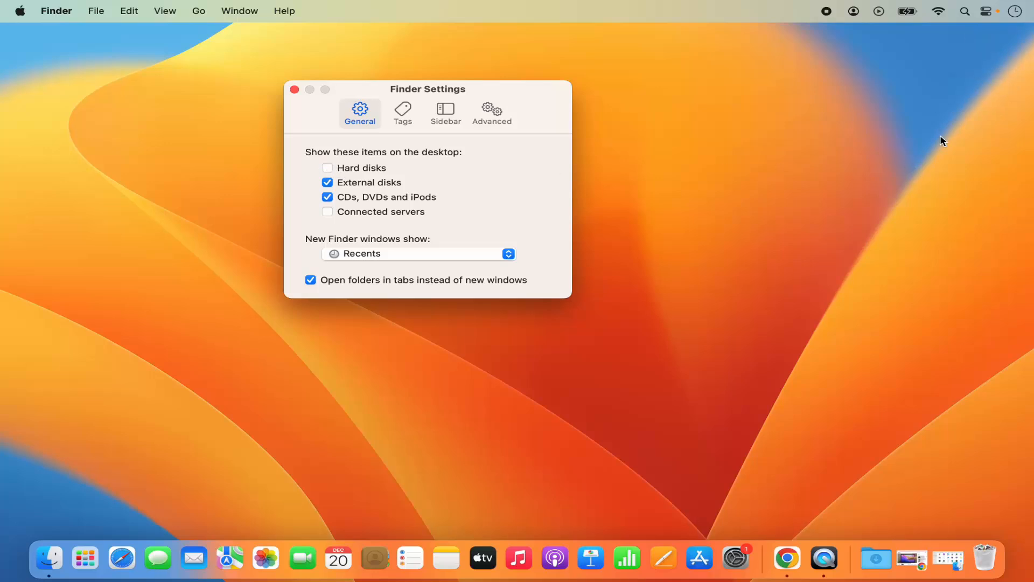
mouse_move(923, 130)
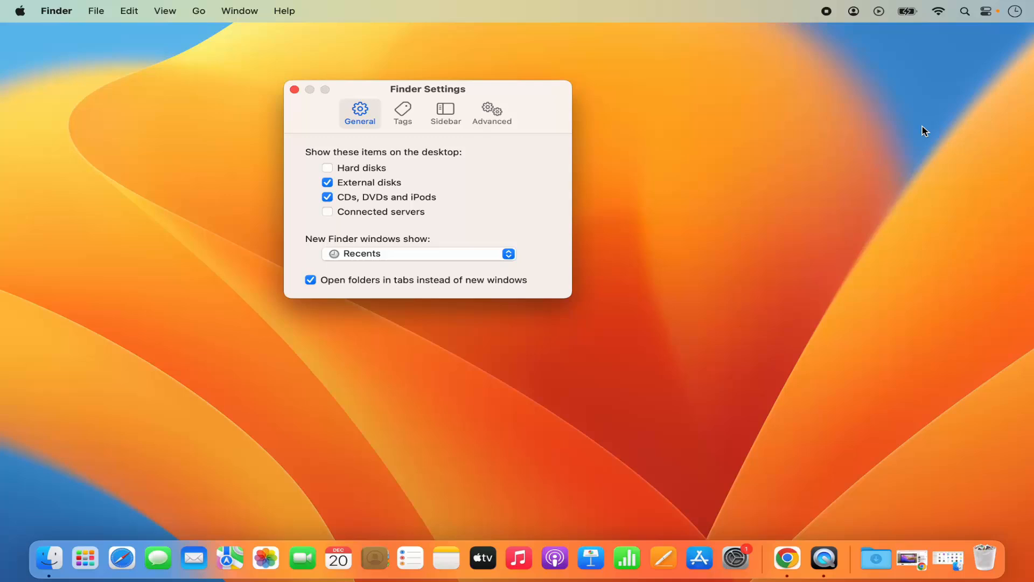
mouse_move(957, 53)
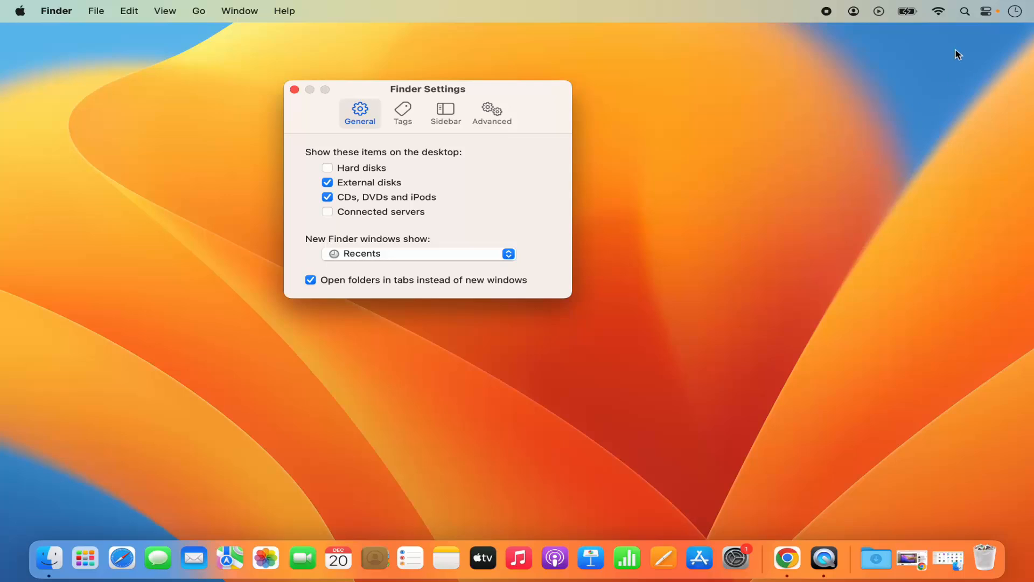
mouse_move(338, 194)
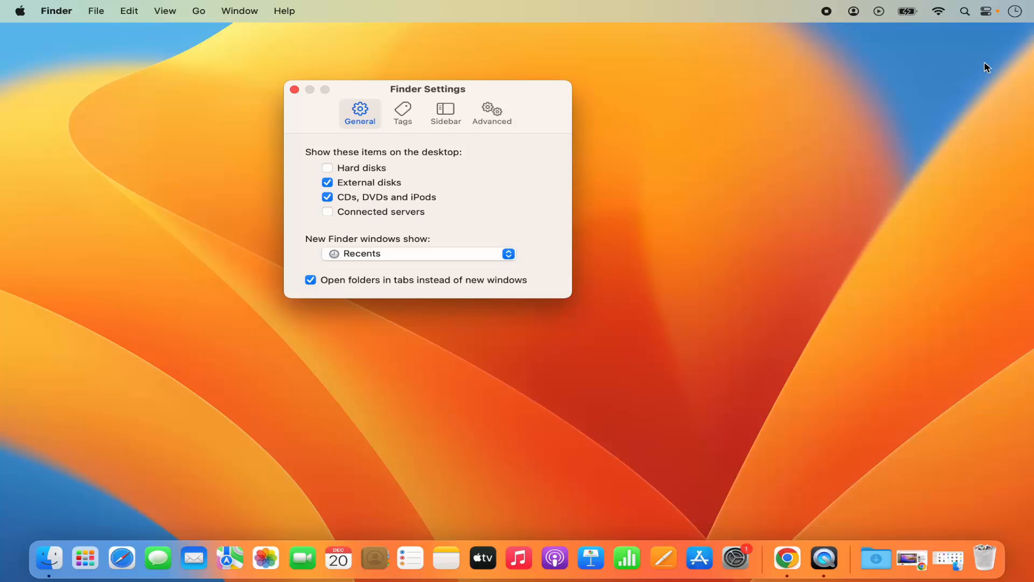
mouse_move(350, 154)
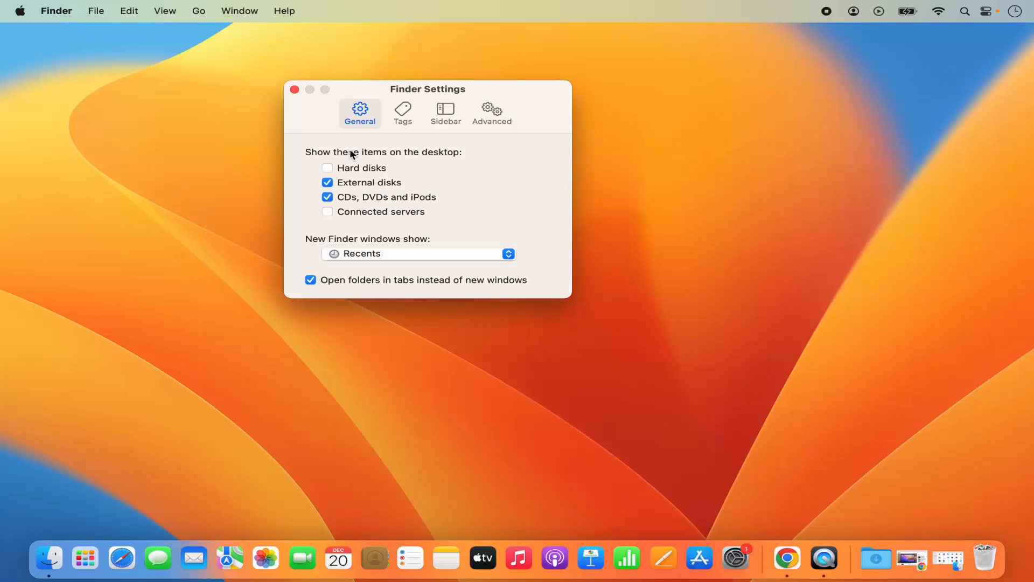
- Close the Finder Settings window to reveal the clean desktop
click(294, 88)
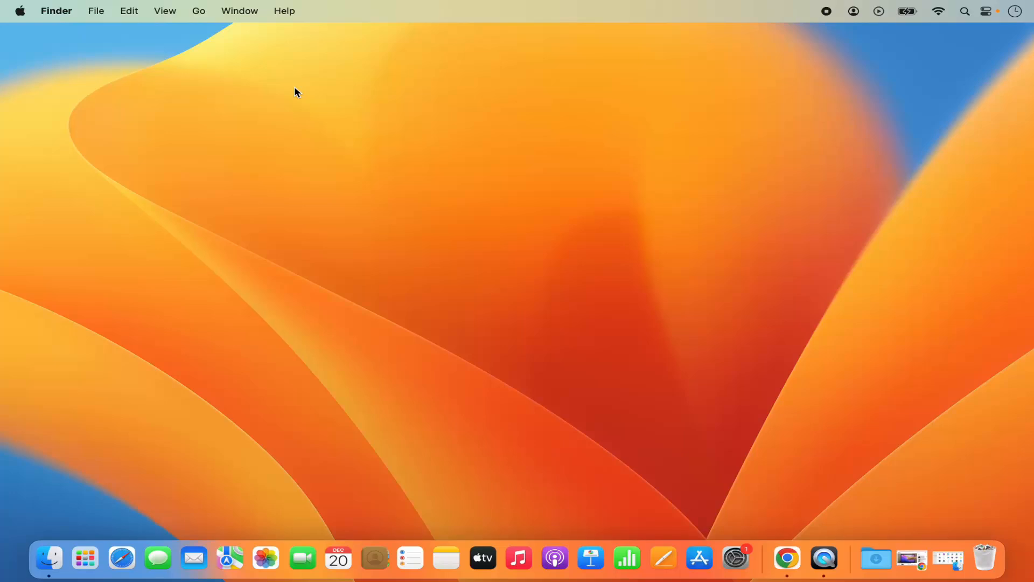
mouse_move(743, 246)
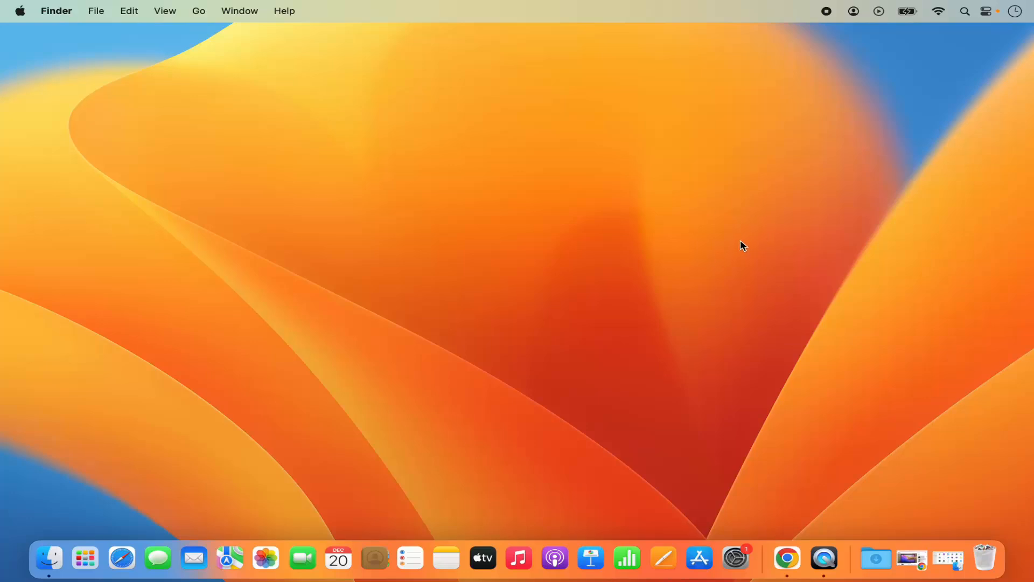
mouse_move(398, 269)
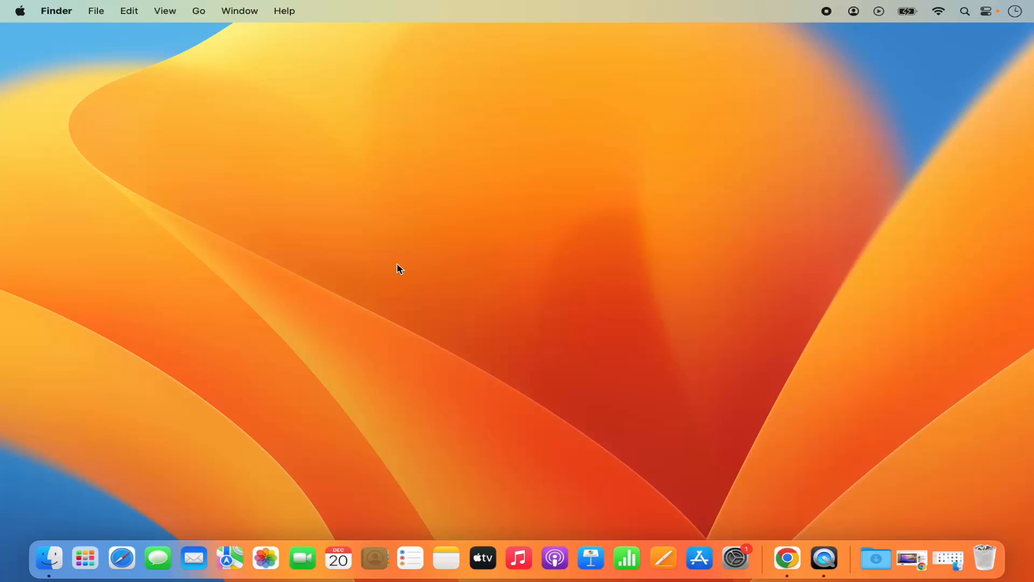
mouse_move(368, 270)
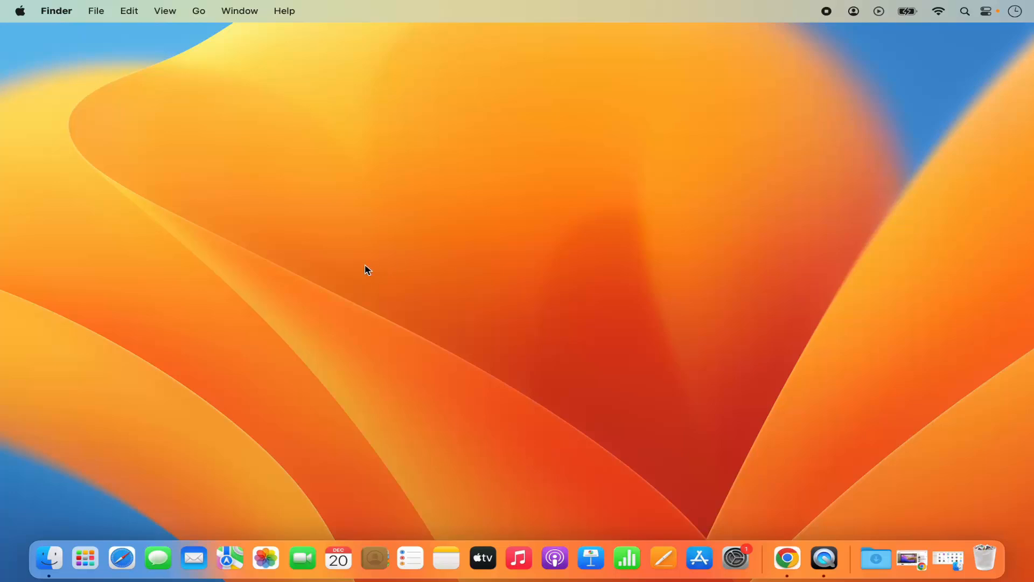
- Bring up the Shift-Command-5 screenshot toolbar and show its Options list
key(shift+cmd+5)
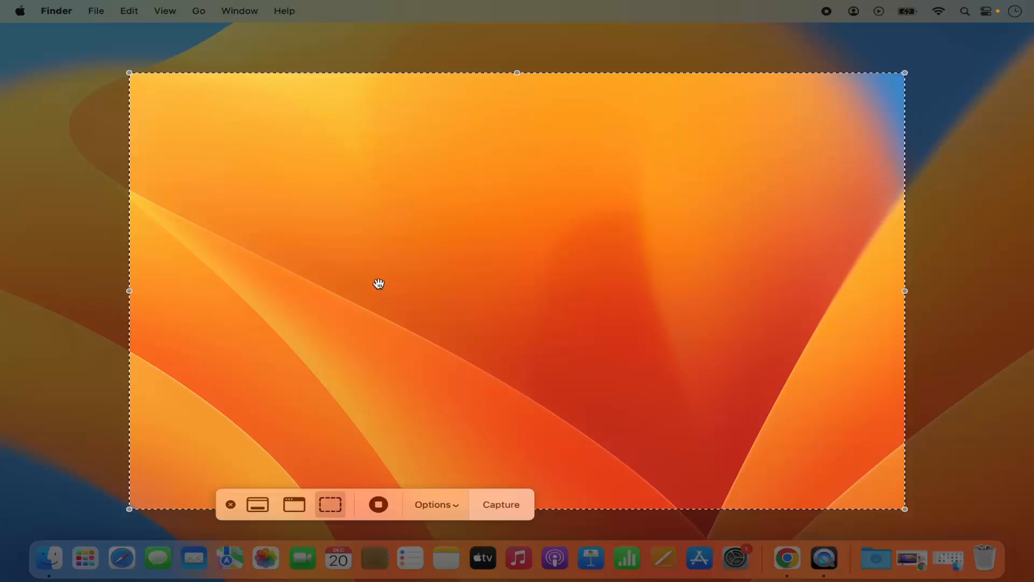
mouse_move(428, 349)
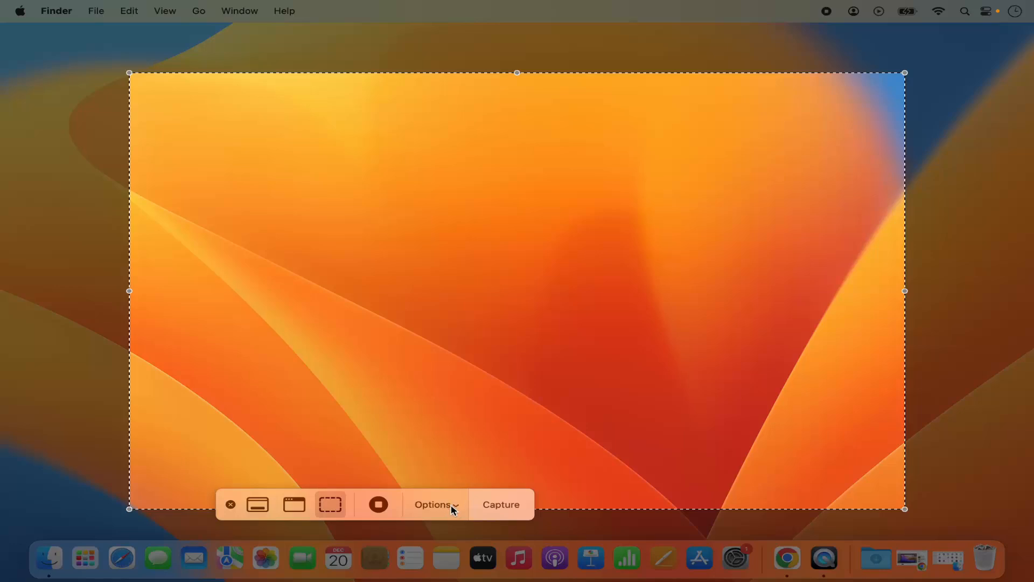
click(435, 505)
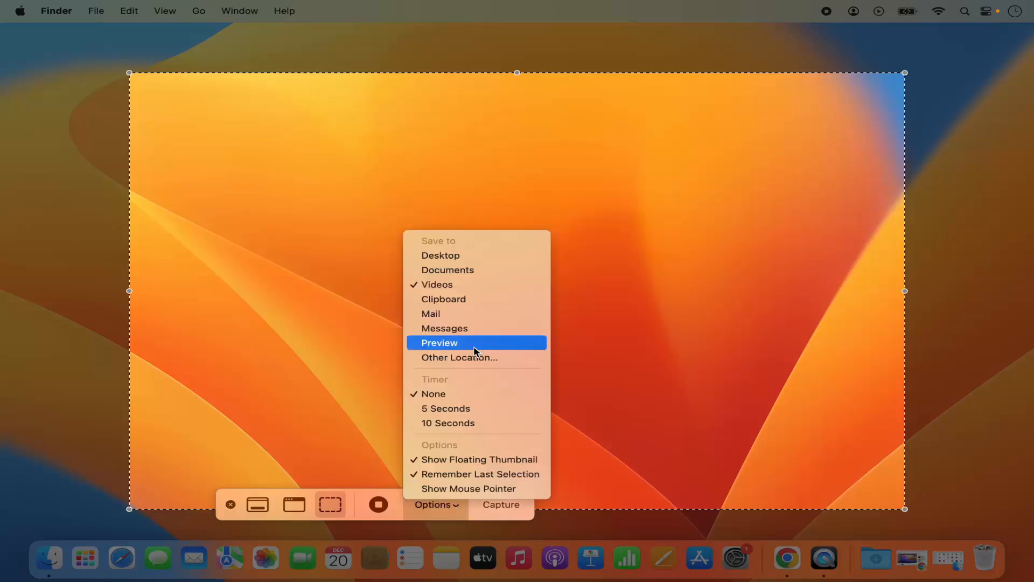
mouse_move(465, 362)
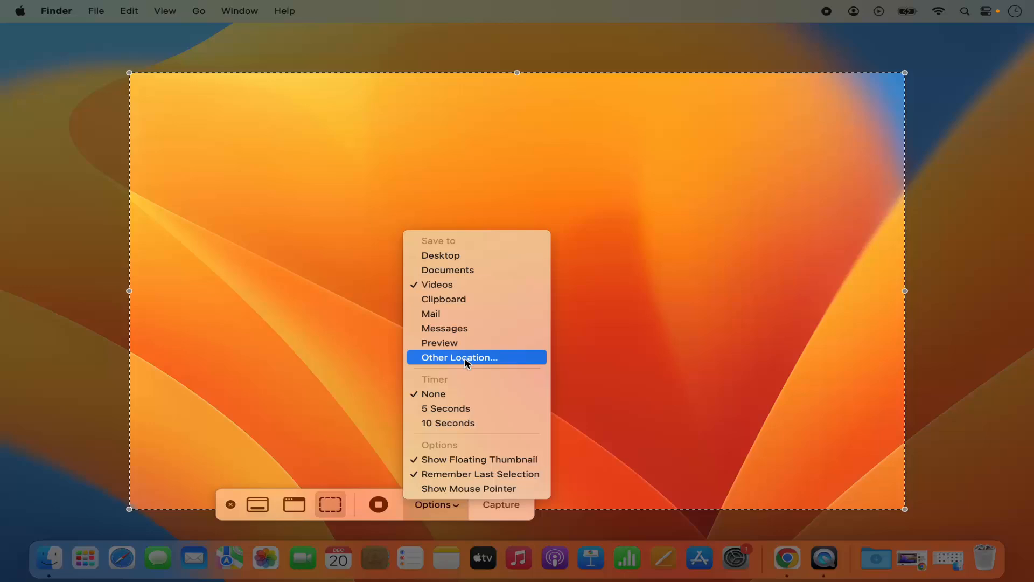
- Set Videos as the screenshot save folder via Other Location…
click(459, 356)
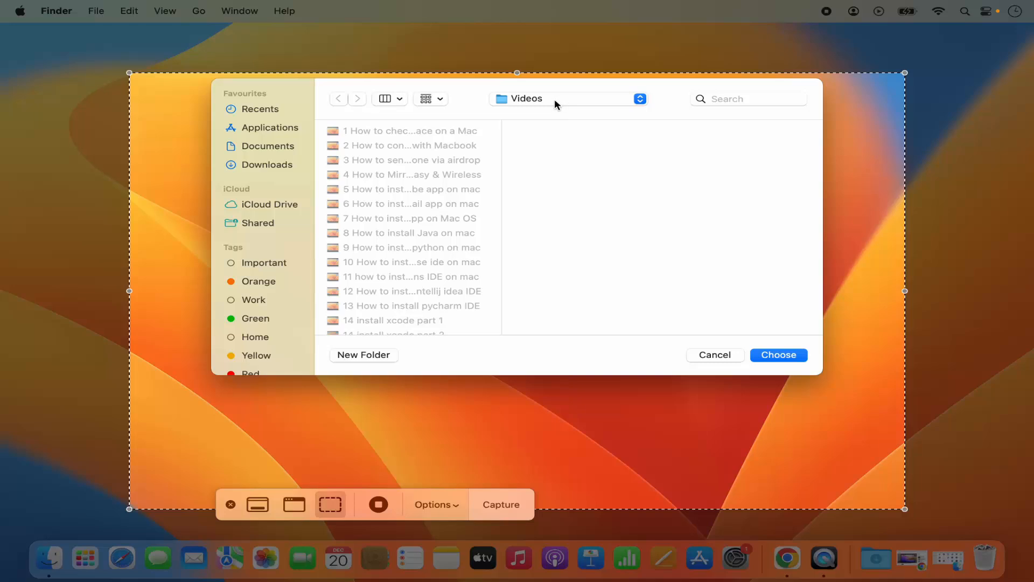
mouse_move(730, 309)
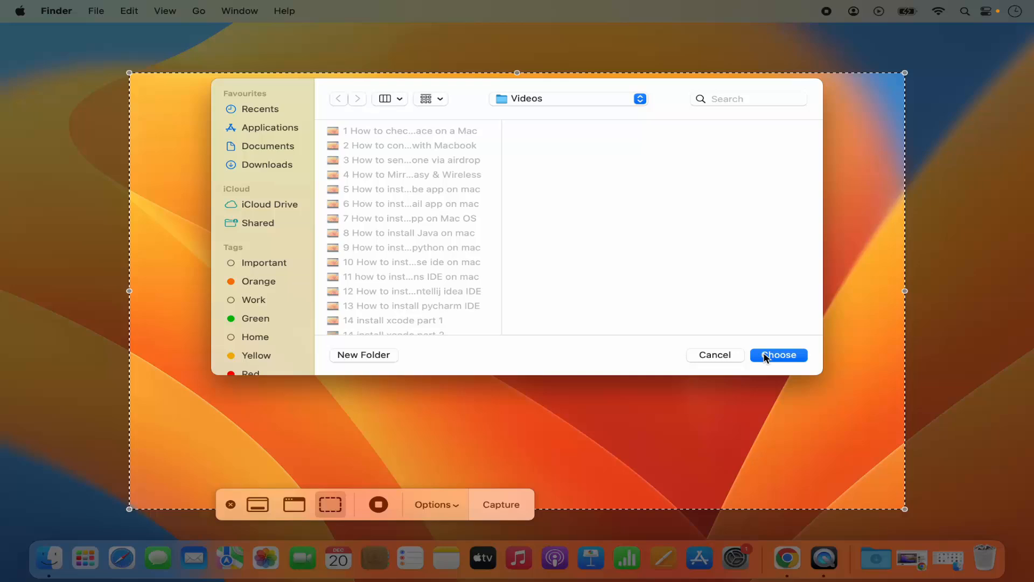
click(435, 505)
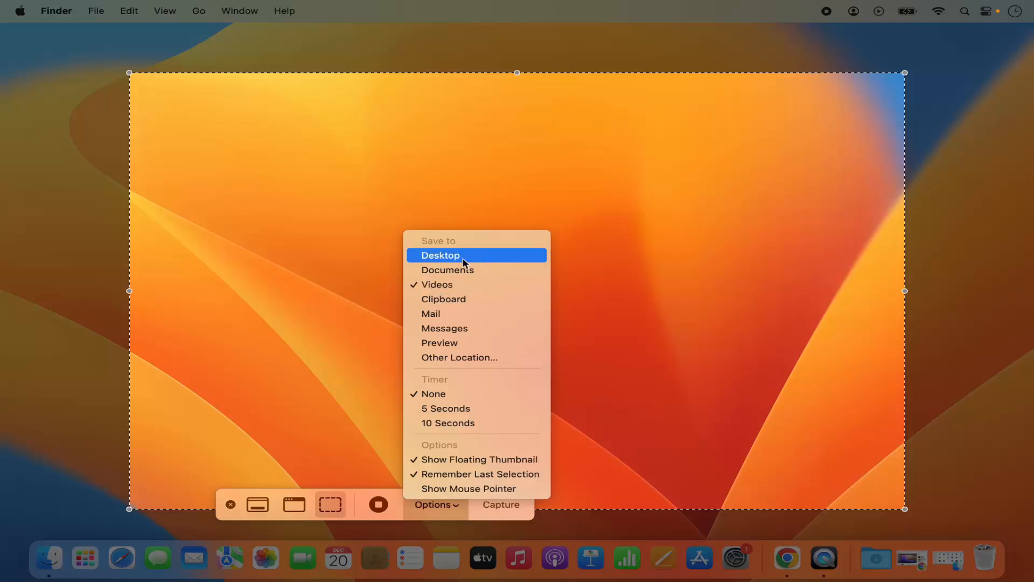
mouse_move(447, 473)
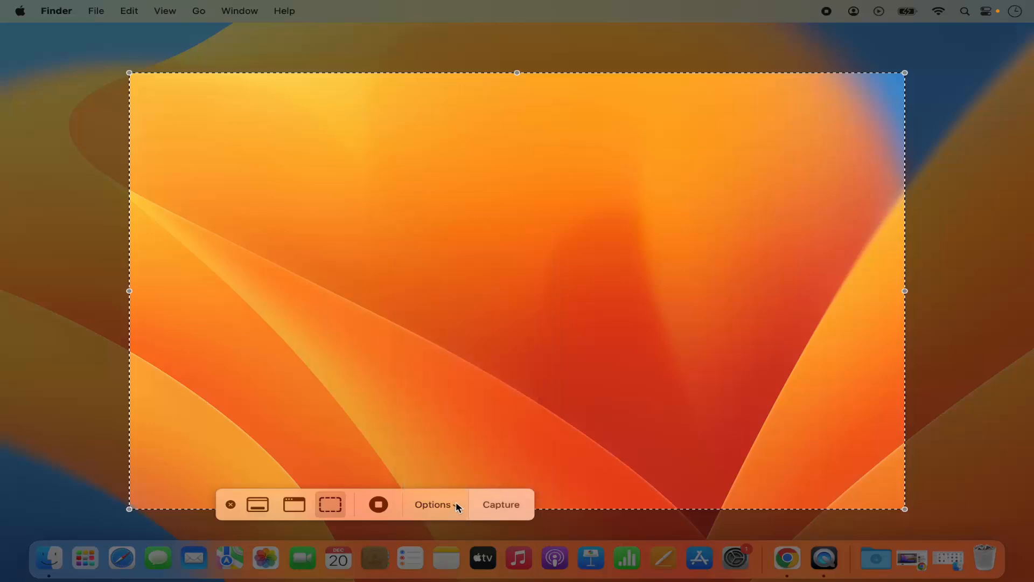
mouse_move(503, 403)
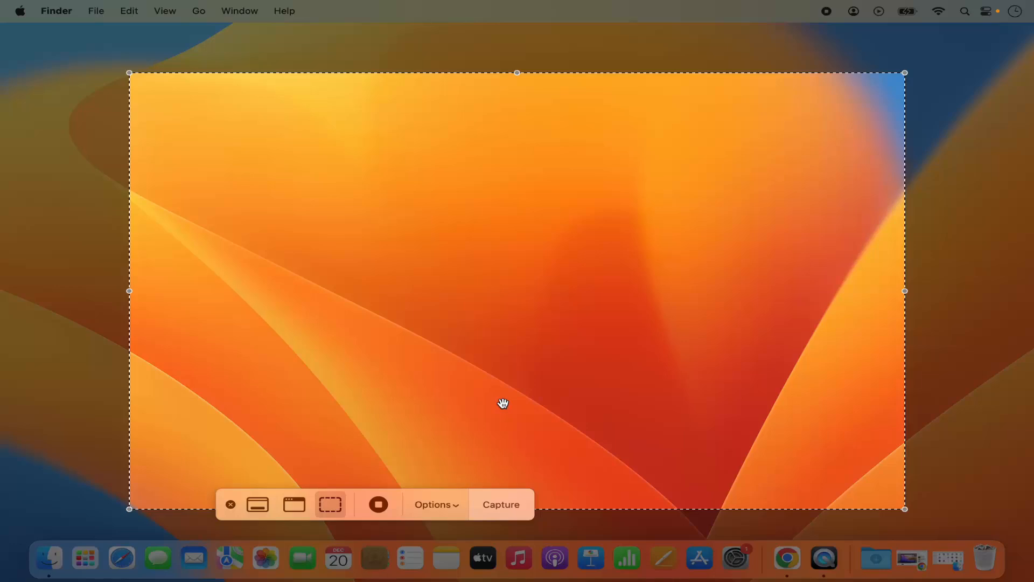
mouse_move(649, 380)
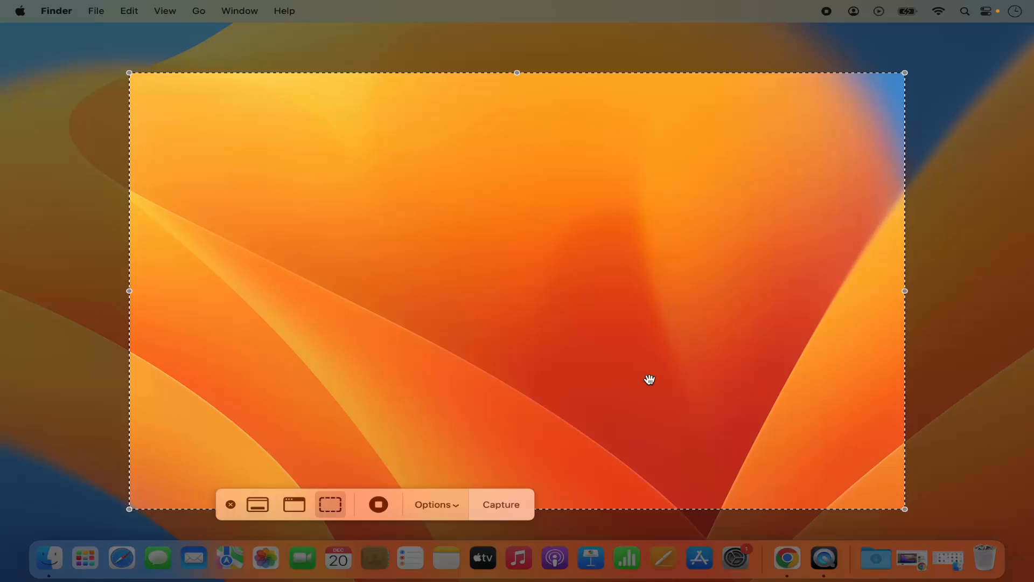
- Dismiss the screenshot capture toolbar with Videos still the save location
click(230, 504)
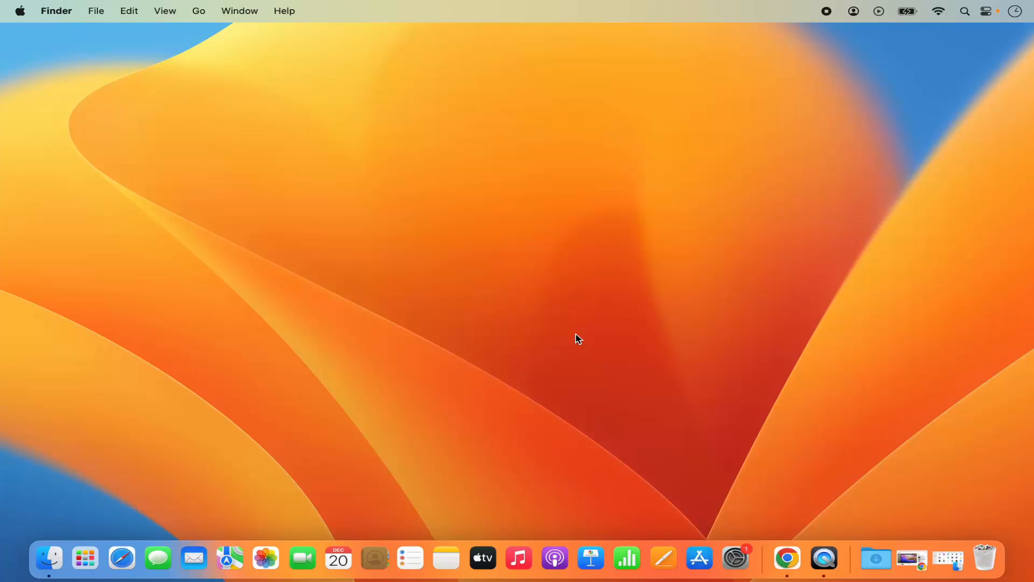
mouse_move(674, 265)
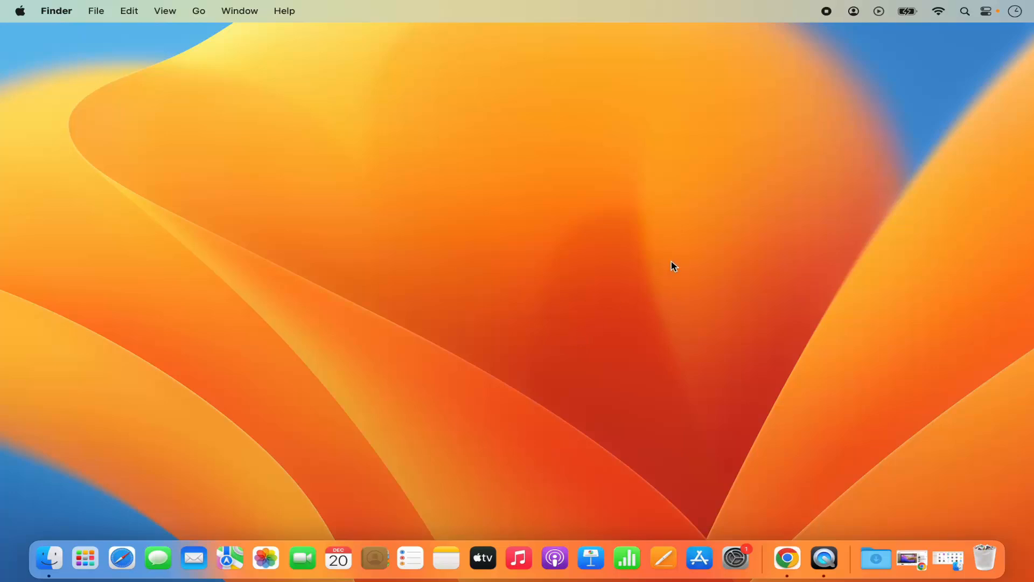